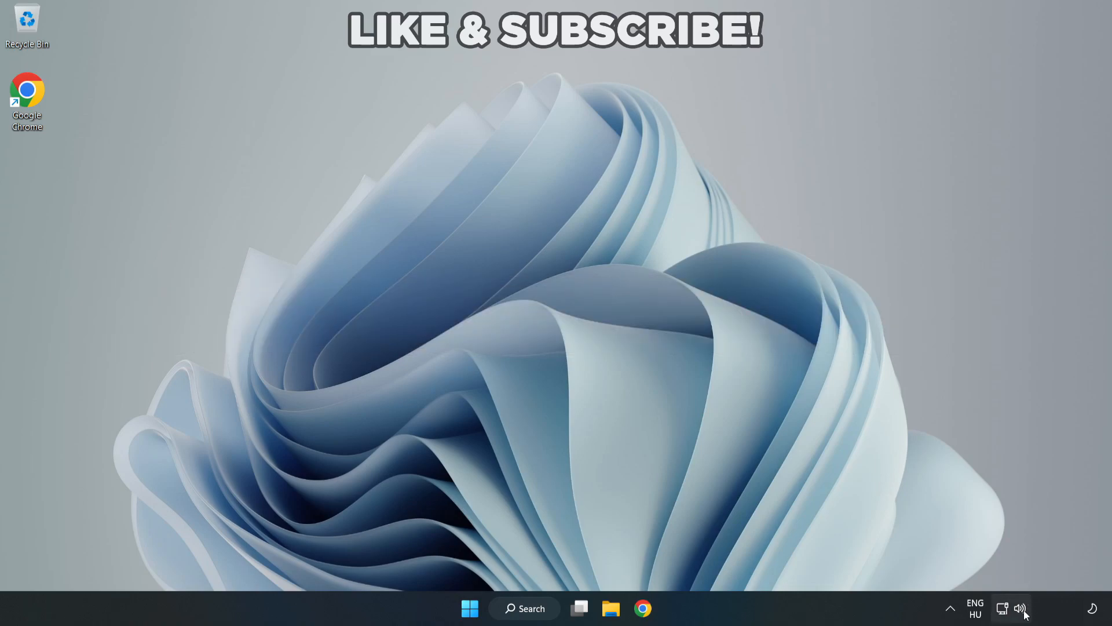
Step: Switch the audio output to Speakers (High Definition Audio Device) from Quick Settings and dismiss the panel
{"action": "left_click", "coordinate": [1010, 608]}
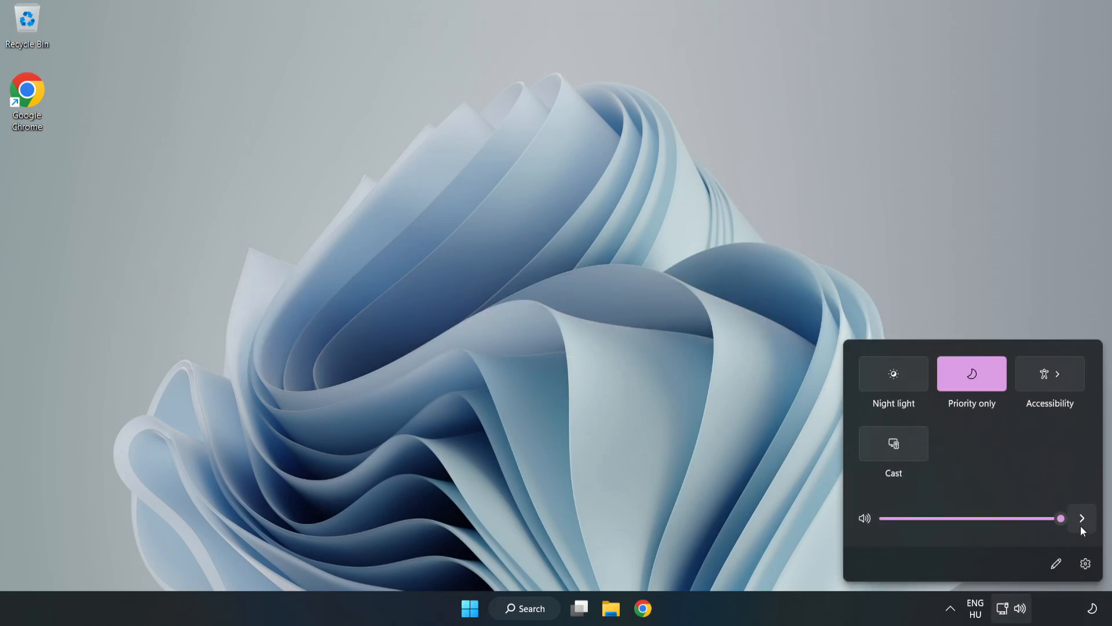
{"action": "mouse_move", "coordinate": [1082, 518]}
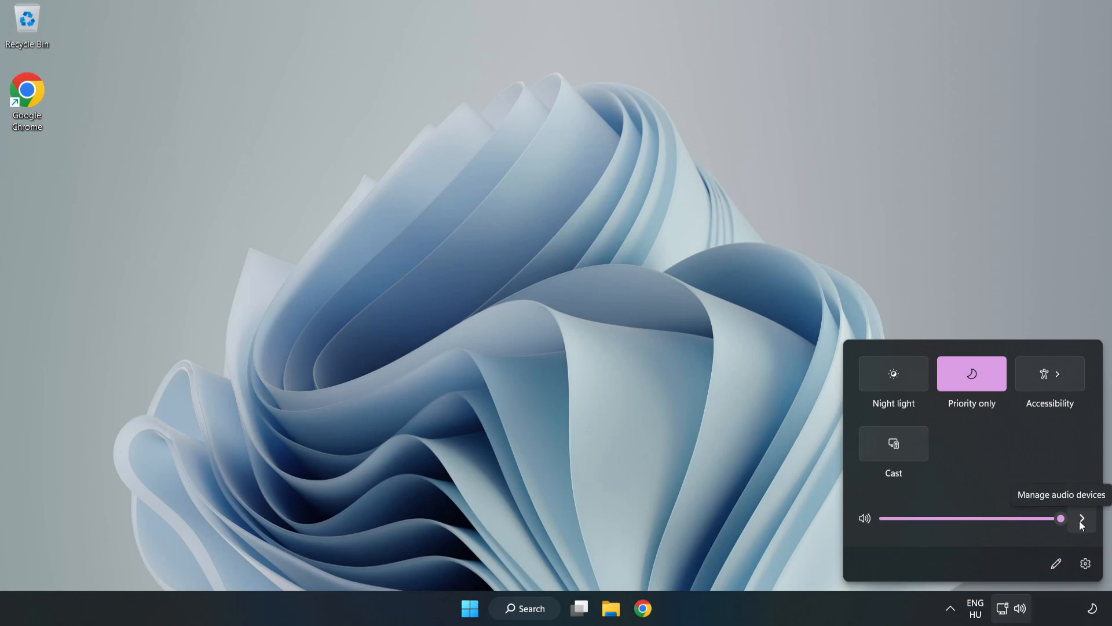
{"action": "left_click", "coordinate": [1081, 518]}
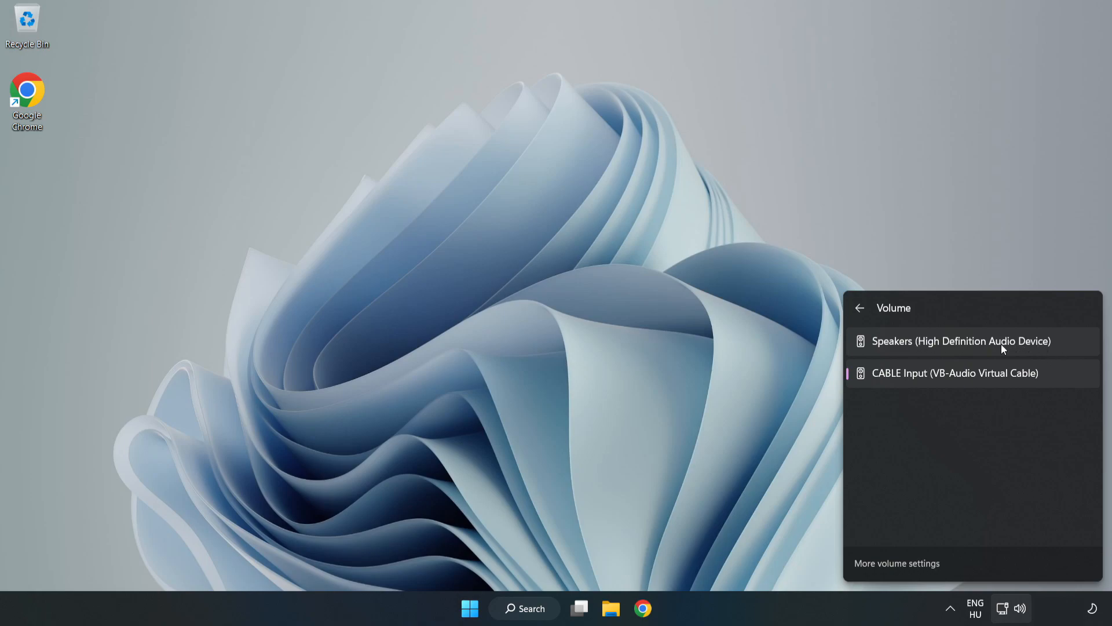
{"action": "left_click", "coordinate": [962, 341]}
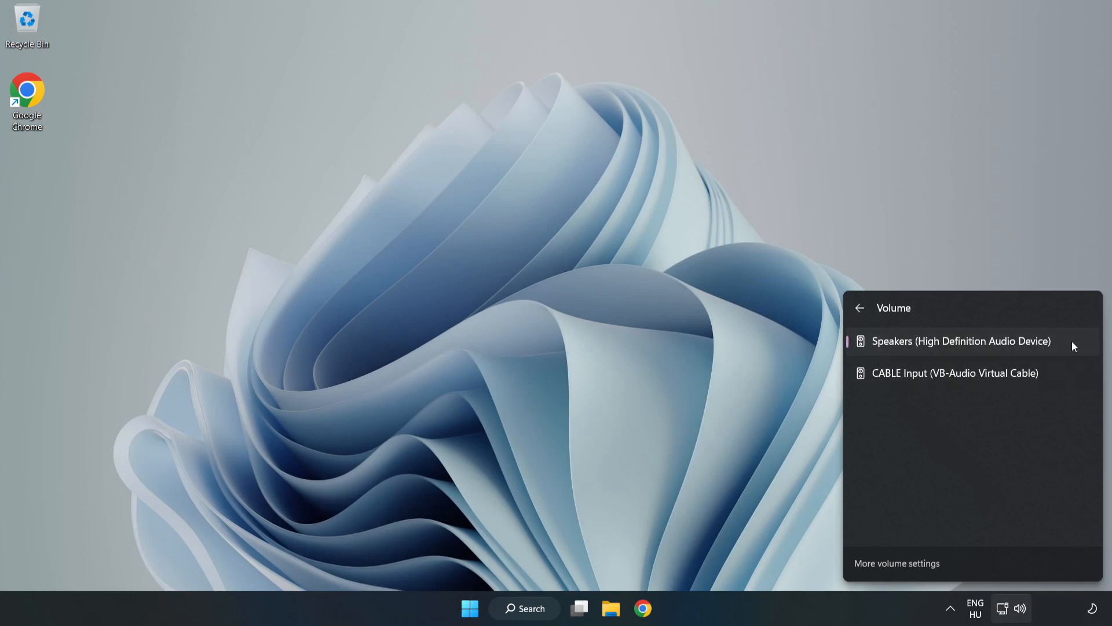
{"action": "mouse_move", "coordinate": [540, 303]}
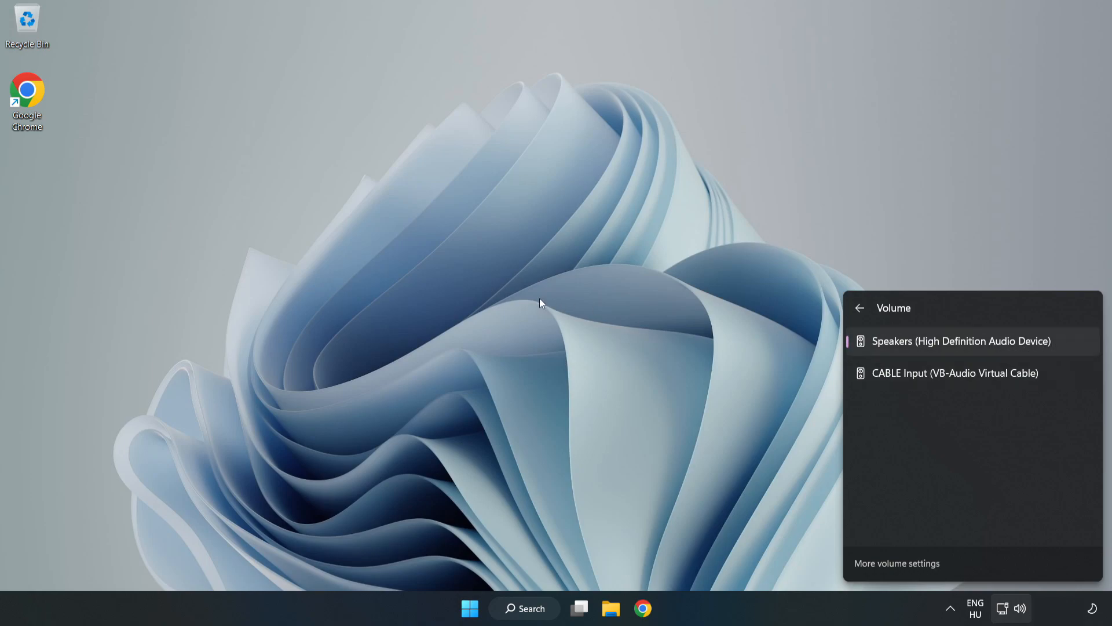
{"action": "left_click", "coordinate": [539, 303]}
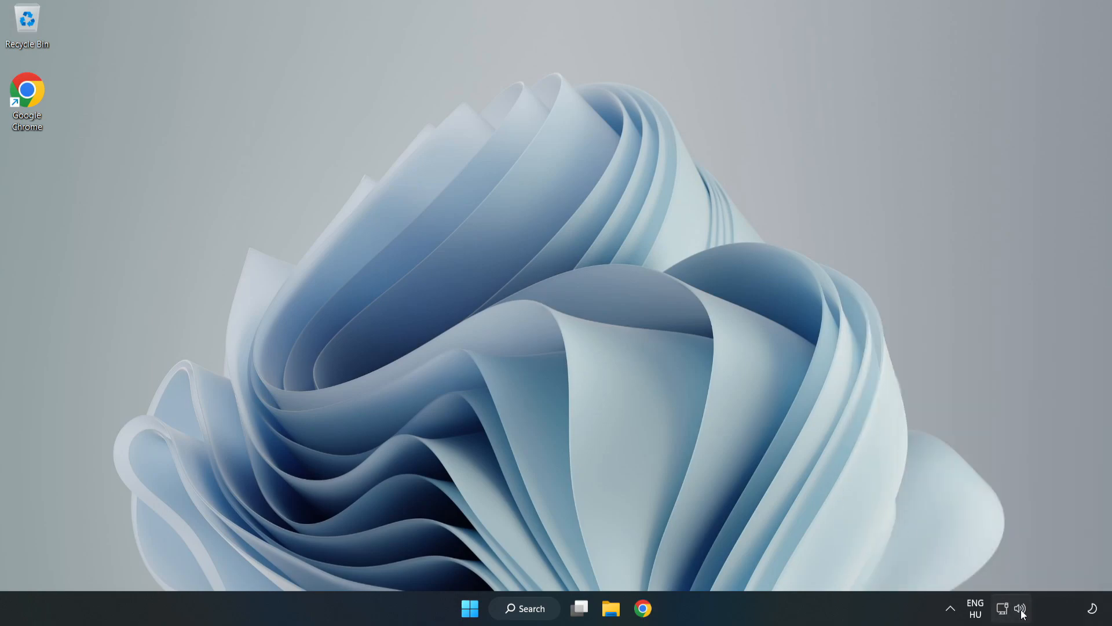
Step: Reset sound devices and app volumes to defaults in the Volume mixer, then close Settings
{"action": "right_click", "coordinate": [1021, 609]}
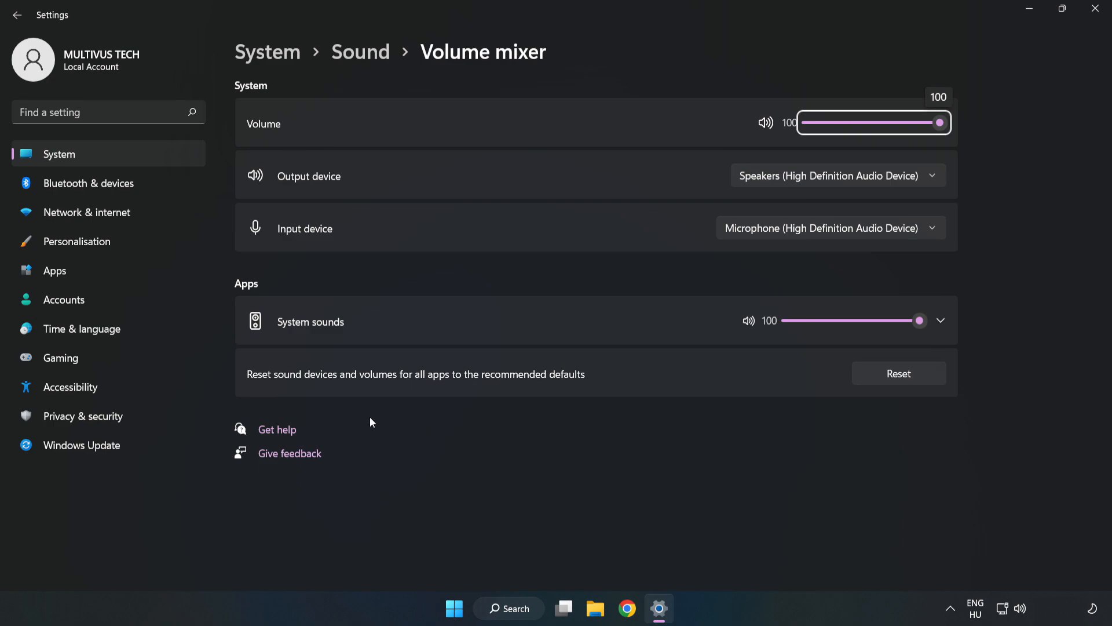
{"action": "mouse_move", "coordinate": [640, 377]}
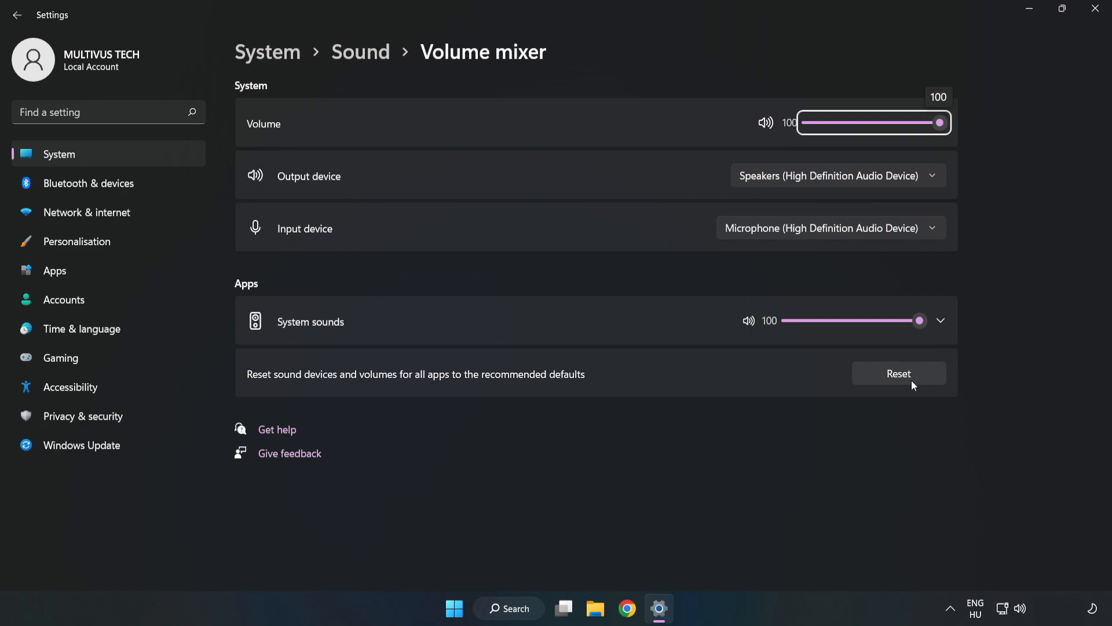
{"action": "left_click", "coordinate": [898, 374]}
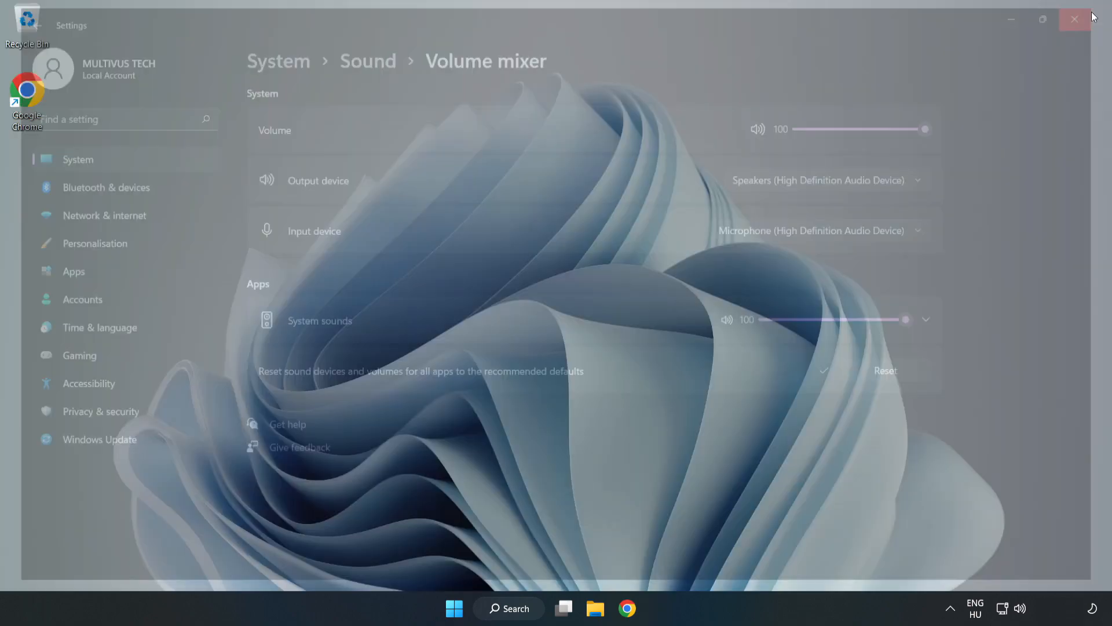
{"action": "left_click", "coordinate": [1076, 20]}
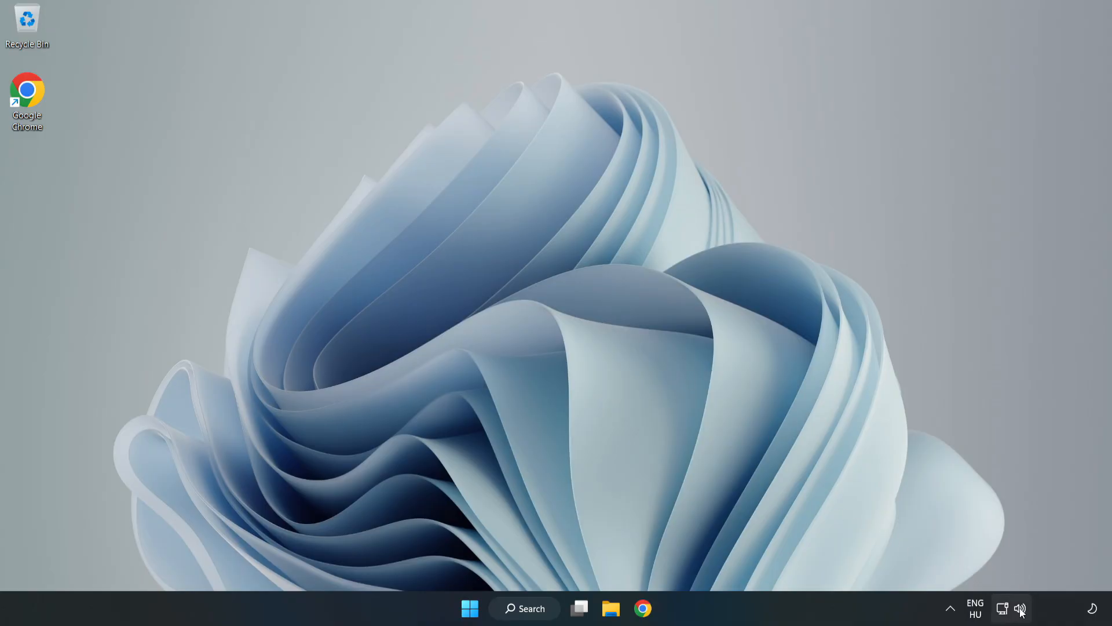
Step: Reopen the Sound settings page and reach More sound settings to show the classic Sound dialog
{"action": "right_click", "coordinate": [1019, 609]}
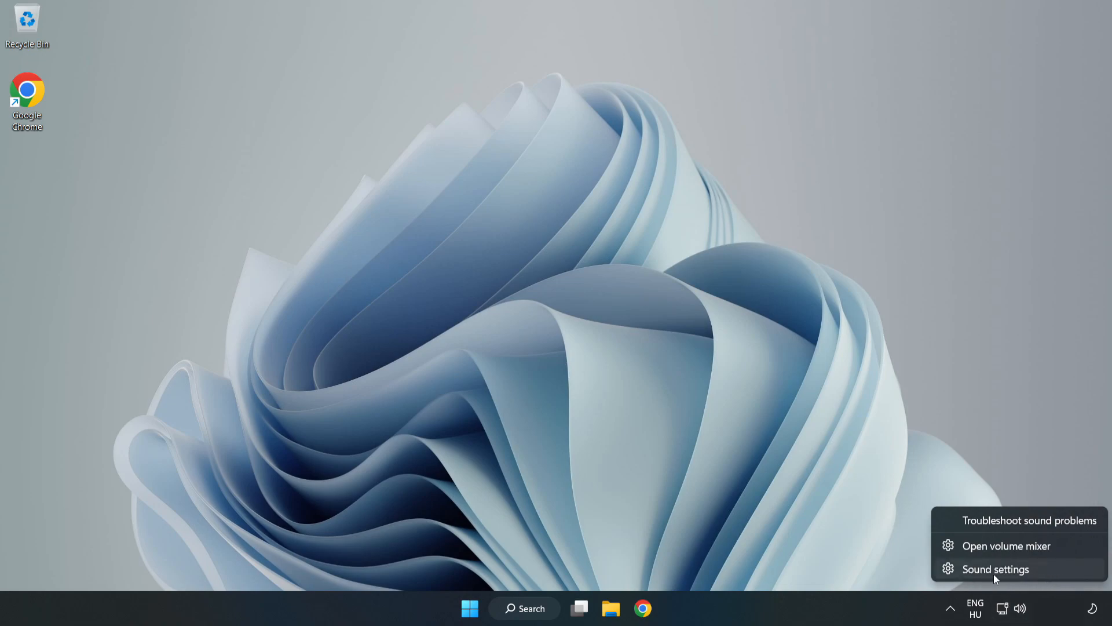
{"action": "left_click", "coordinate": [994, 569]}
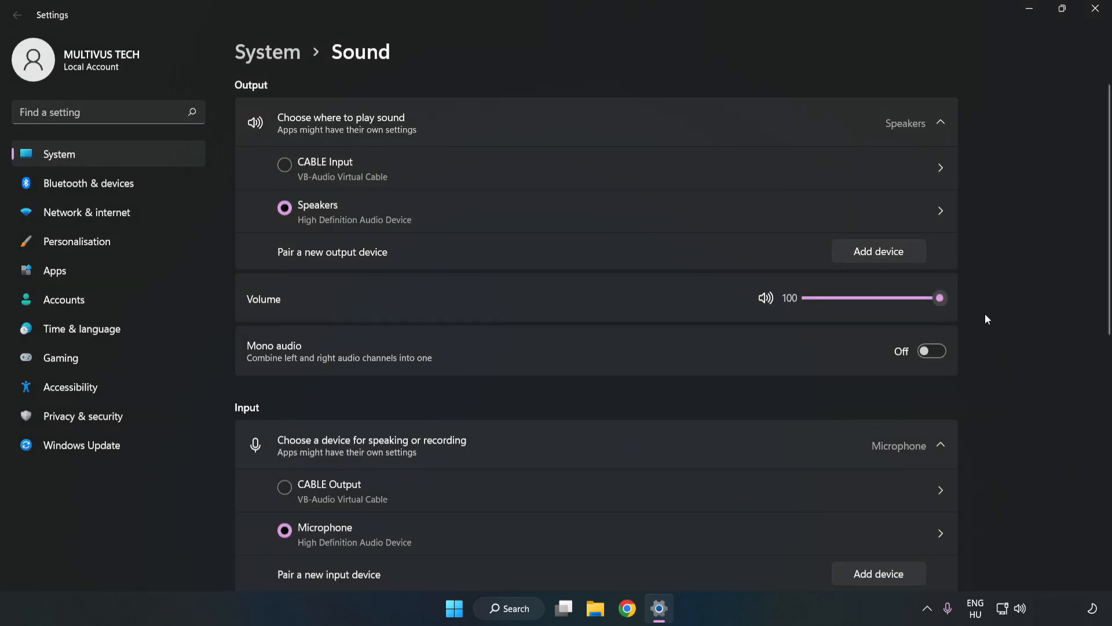
{"action": "scroll", "scroll_direction": "down", "scroll_amount": 3}
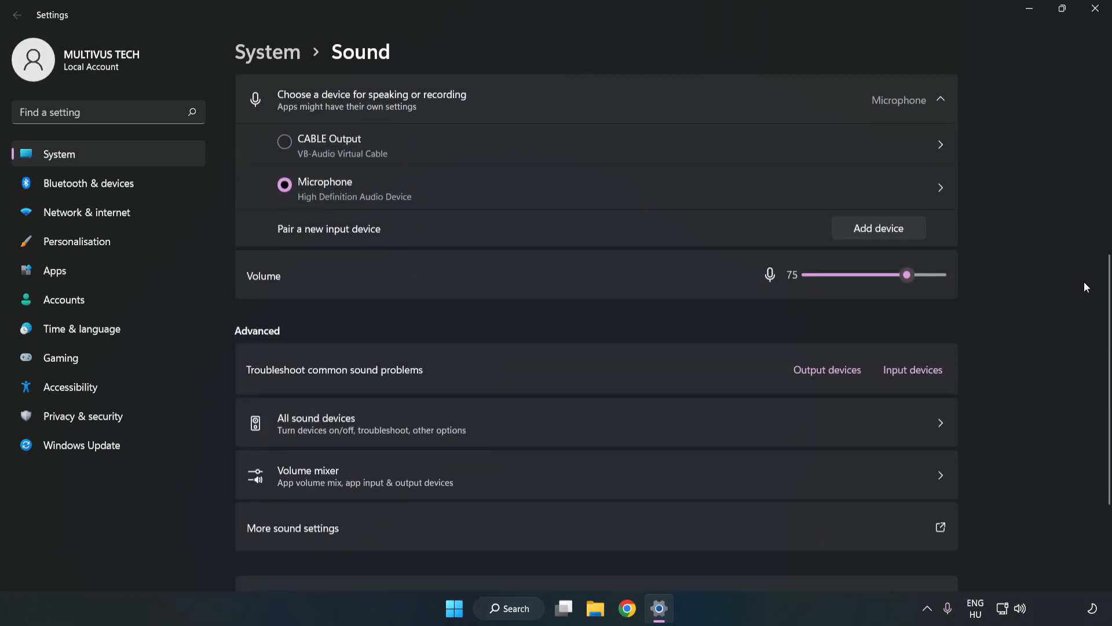
{"action": "scroll", "scroll_direction": "down", "scroll_amount": 3}
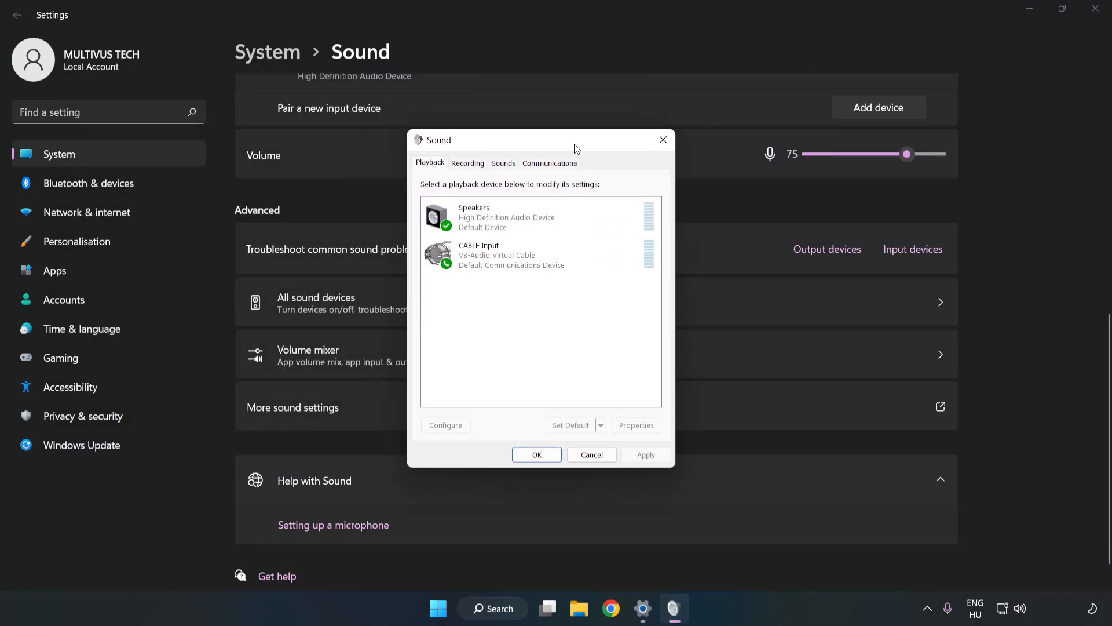
Step: Disable the CABLE Input virtual playback device, leaving Speakers as the active device
{"action": "left_click", "coordinate": [541, 255]}
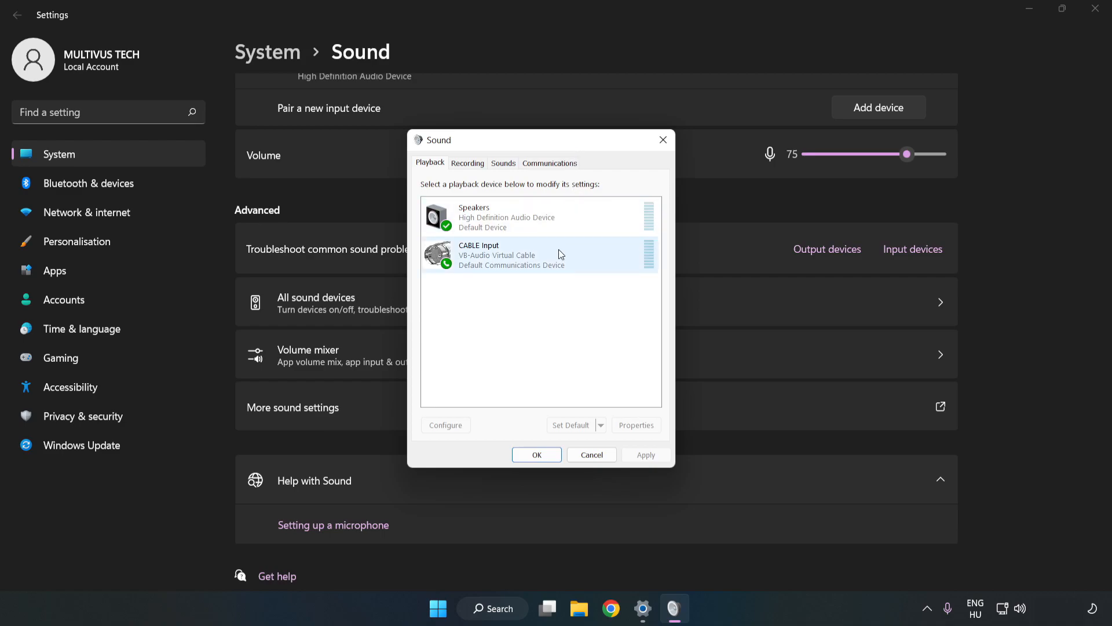
{"action": "left_click", "coordinate": [539, 254]}
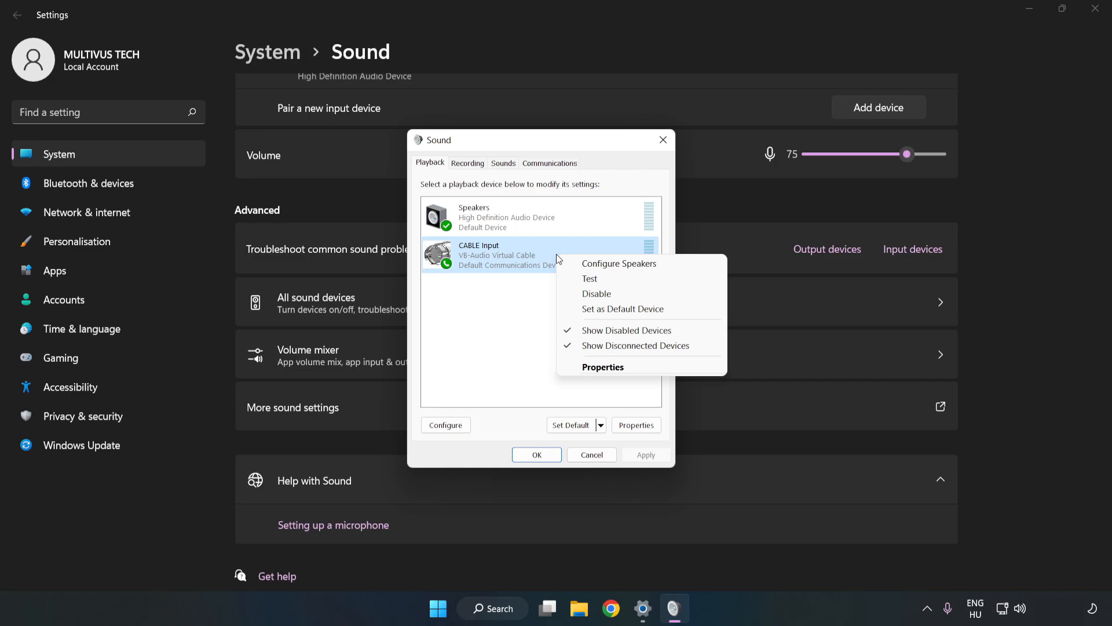
{"action": "mouse_move", "coordinate": [617, 294]}
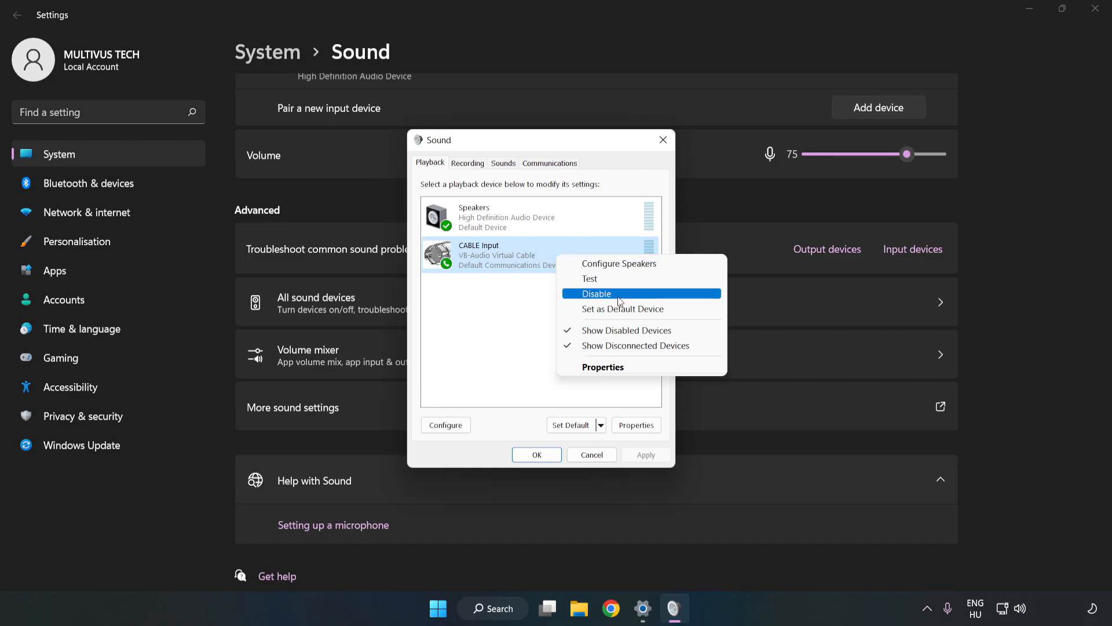
{"action": "left_click", "coordinate": [598, 293]}
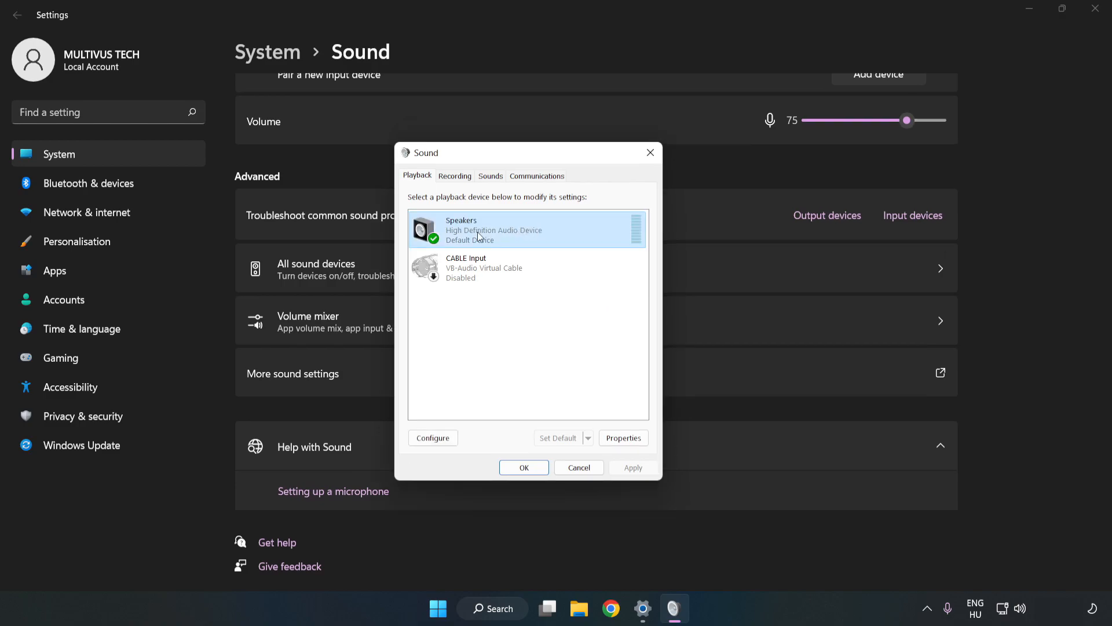
{"action": "right_click", "coordinate": [482, 230]}
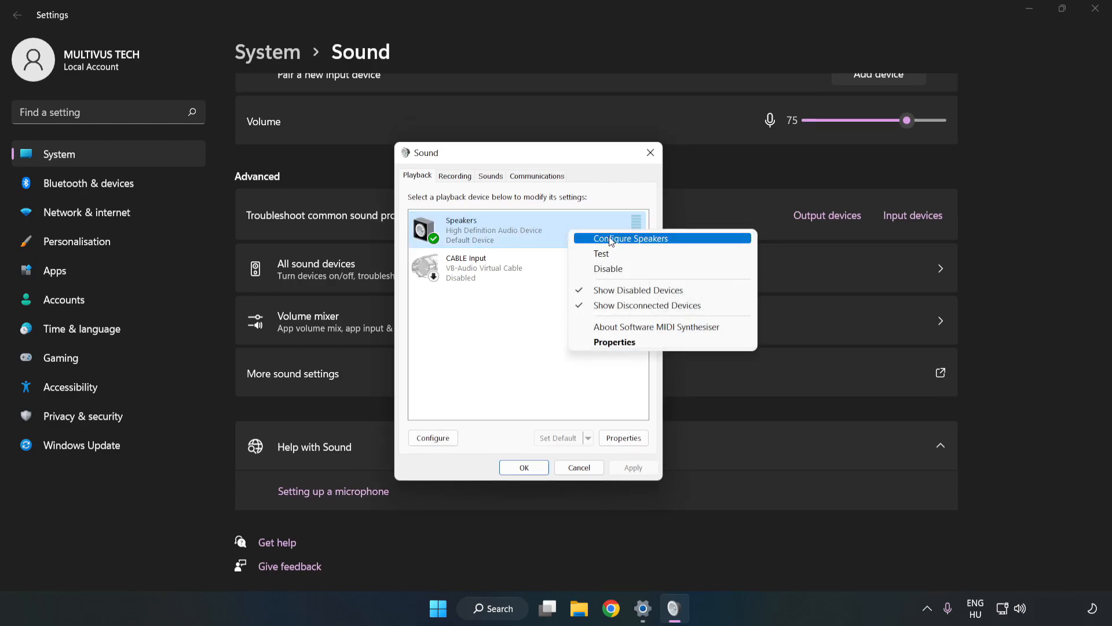
{"action": "mouse_move", "coordinate": [634, 244]}
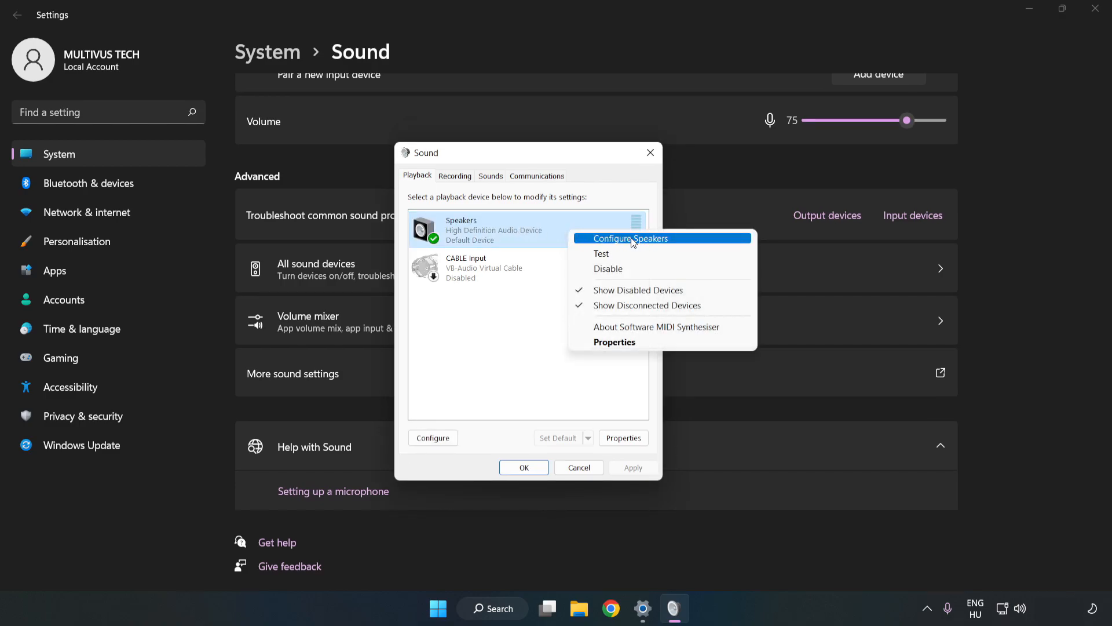
Step: Configure Speakers as 7.1 Surround with all optional speakers kept and finish the wizard
{"action": "left_click", "coordinate": [631, 237]}
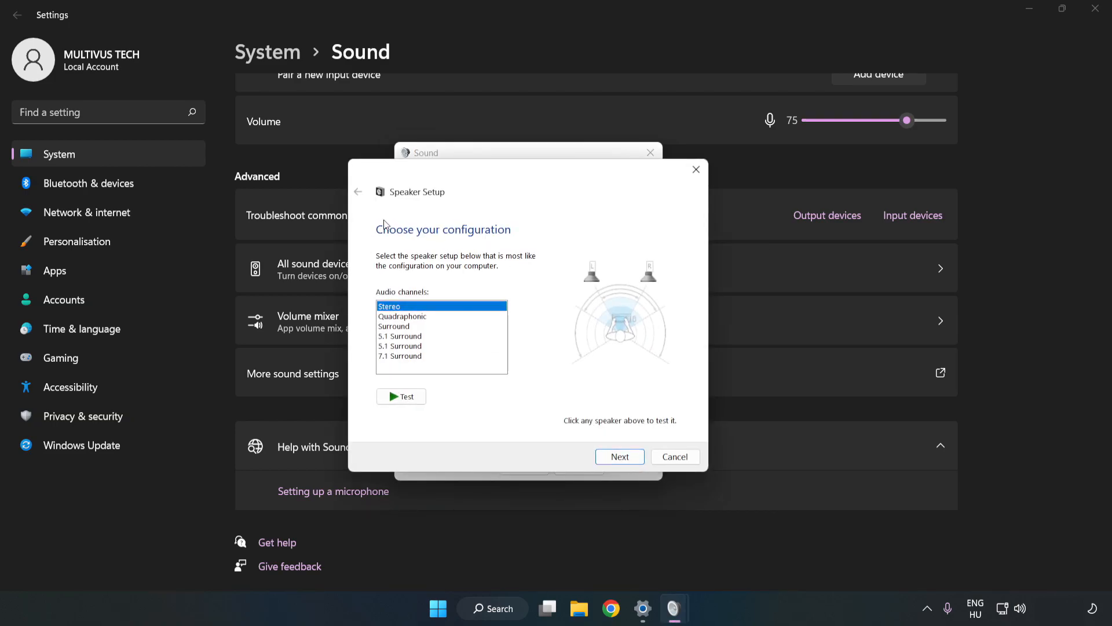
{"action": "left_click", "coordinate": [400, 356]}
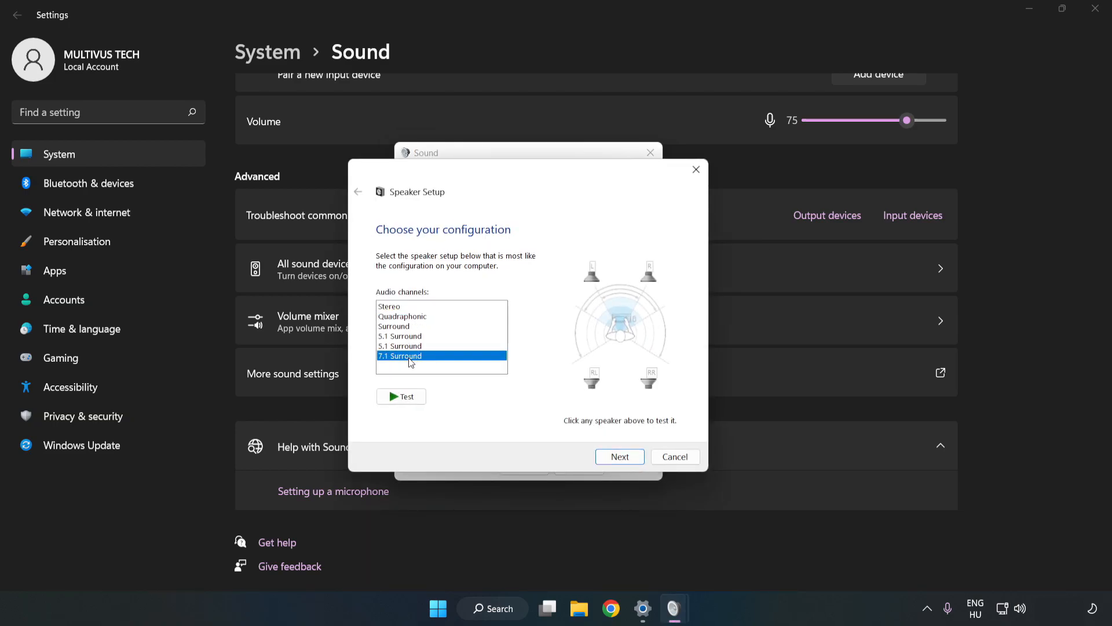
{"action": "left_click", "coordinate": [617, 457]}
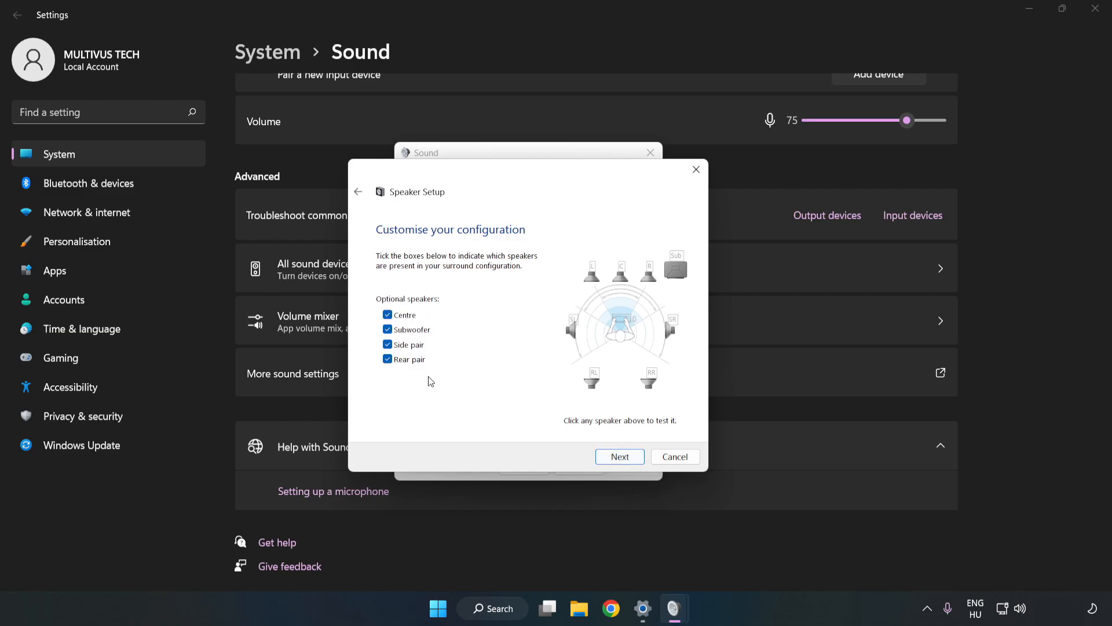
{"action": "left_click", "coordinate": [619, 457]}
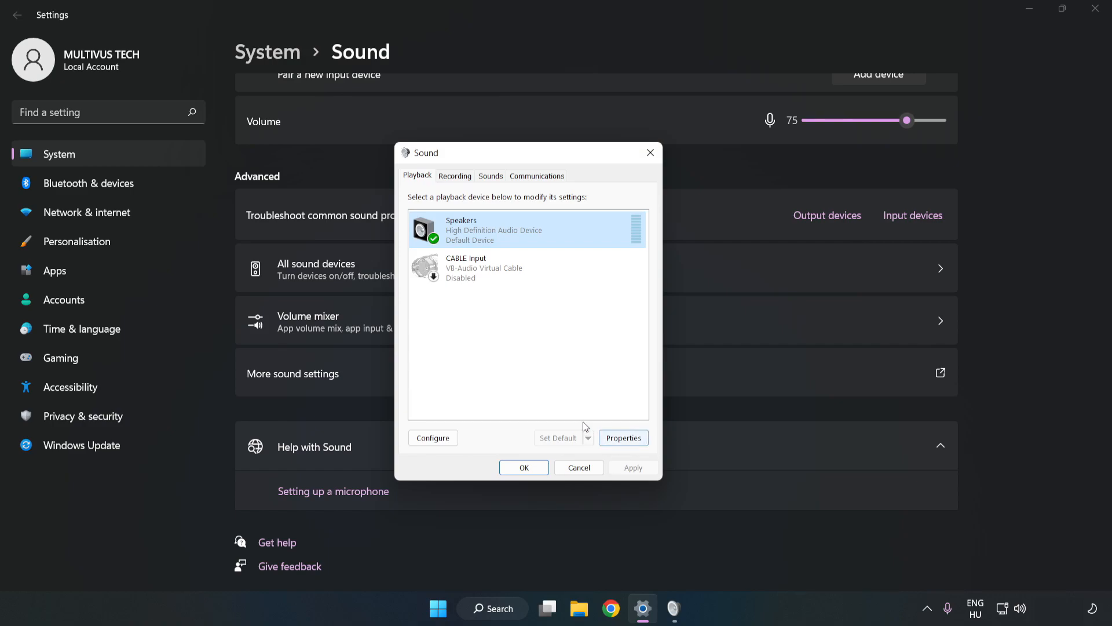
{"action": "mouse_move", "coordinate": [624, 448]}
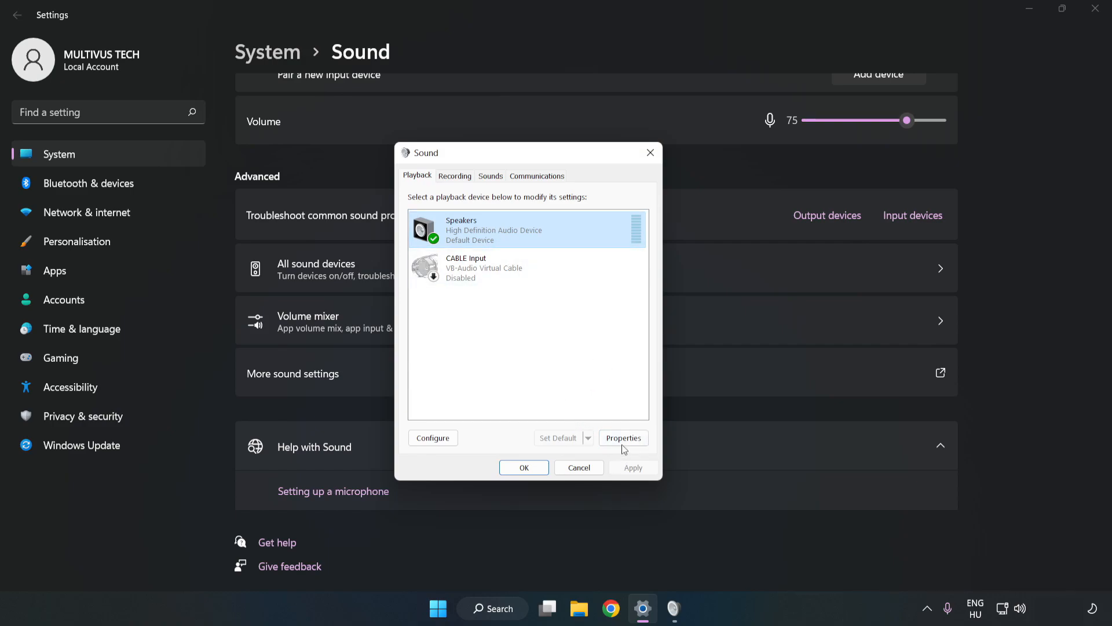
Step: Disable all audio enhancements in the Speakers properties
{"action": "left_click", "coordinate": [623, 438]}
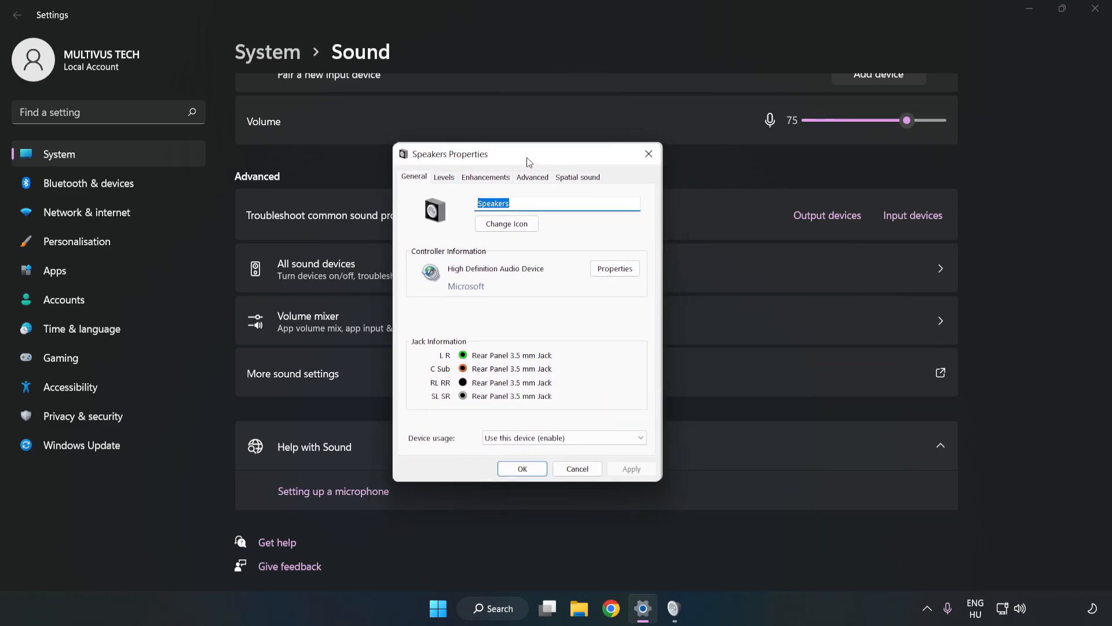
{"action": "left_click", "coordinate": [485, 176]}
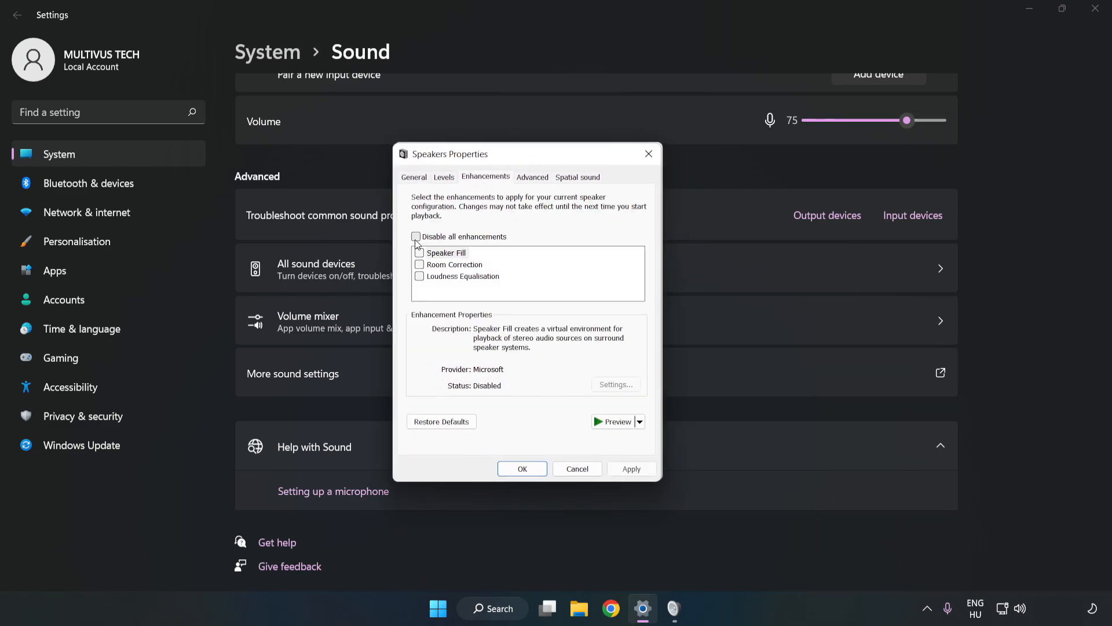
{"action": "left_click", "coordinate": [416, 237]}
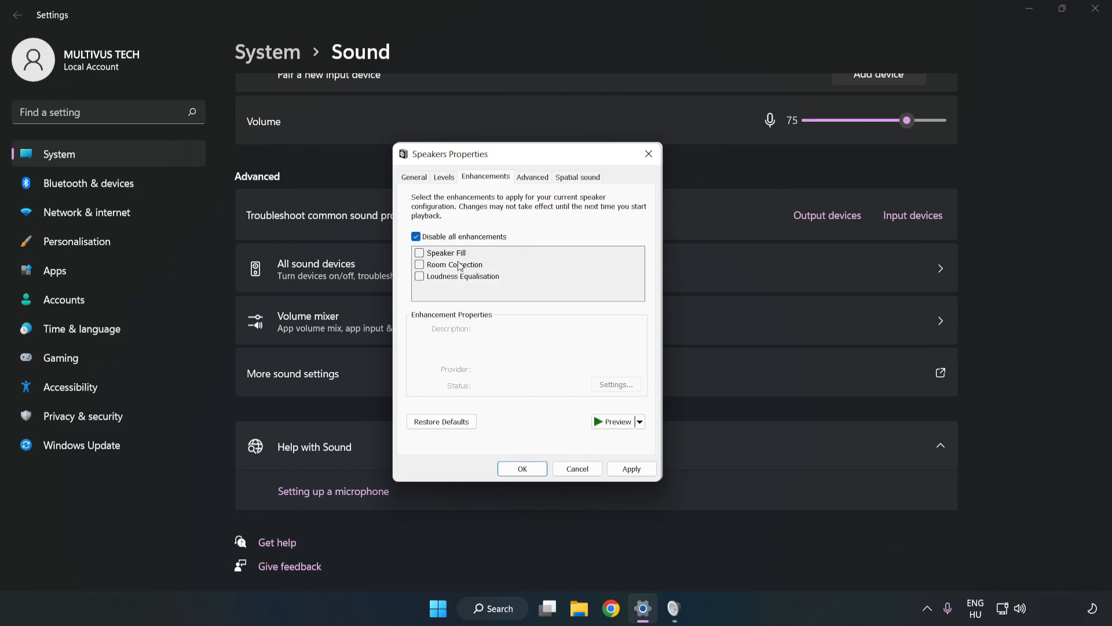
{"action": "mouse_move", "coordinate": [531, 204]}
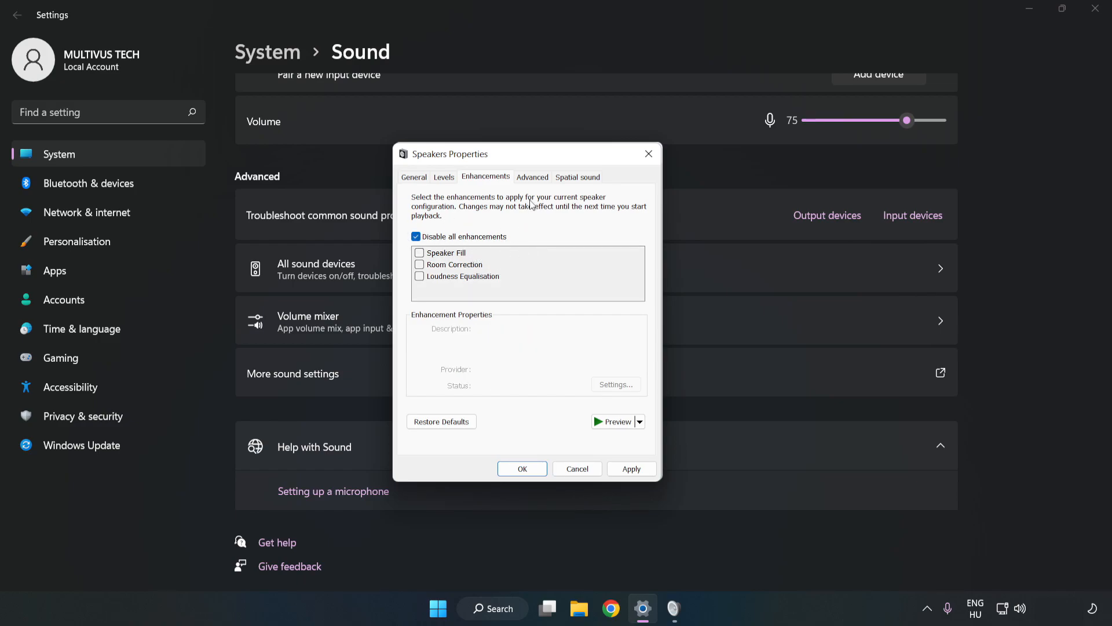
{"action": "left_click", "coordinate": [532, 176]}
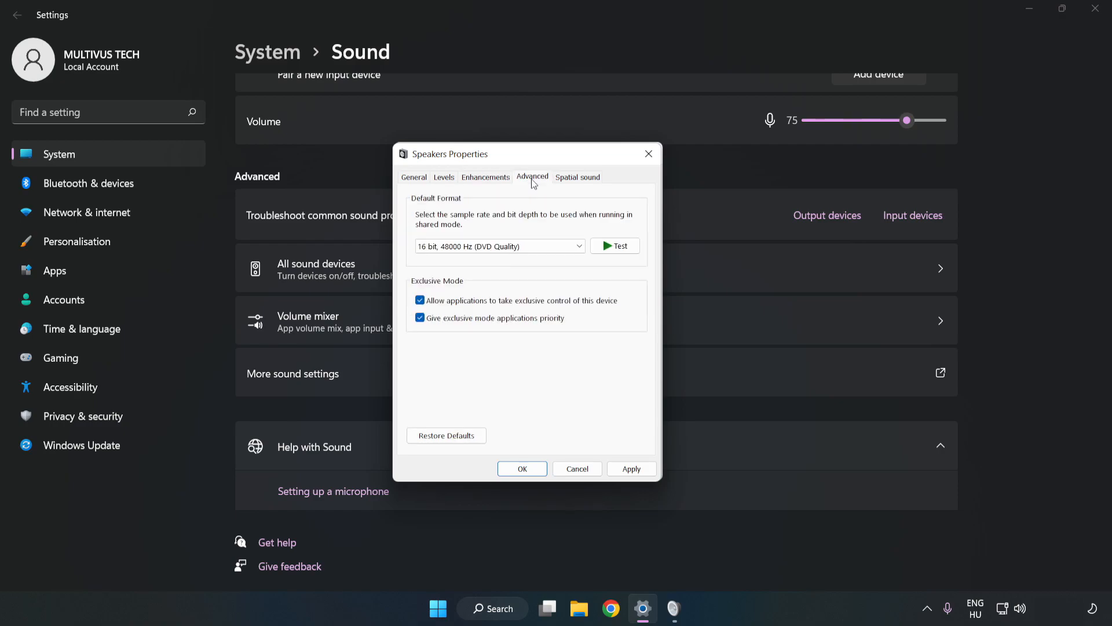
Step: Set the default format to 16 bit, 48000 Hz (DVD Quality) and close both sound dialogs
{"action": "left_click", "coordinate": [499, 245]}
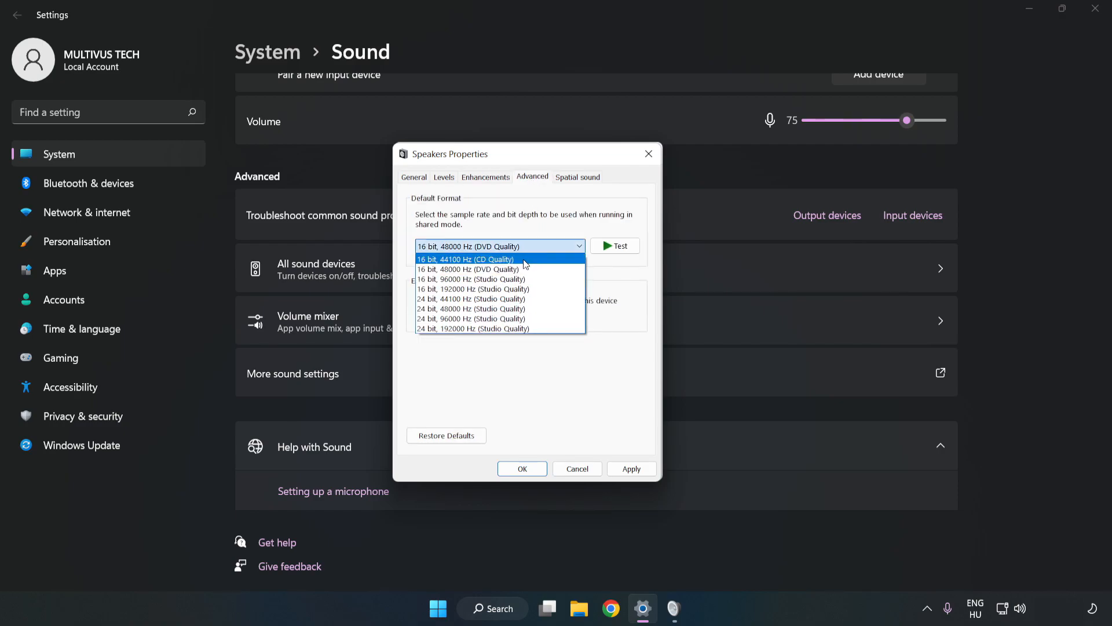
{"action": "left_click", "coordinate": [472, 269]}
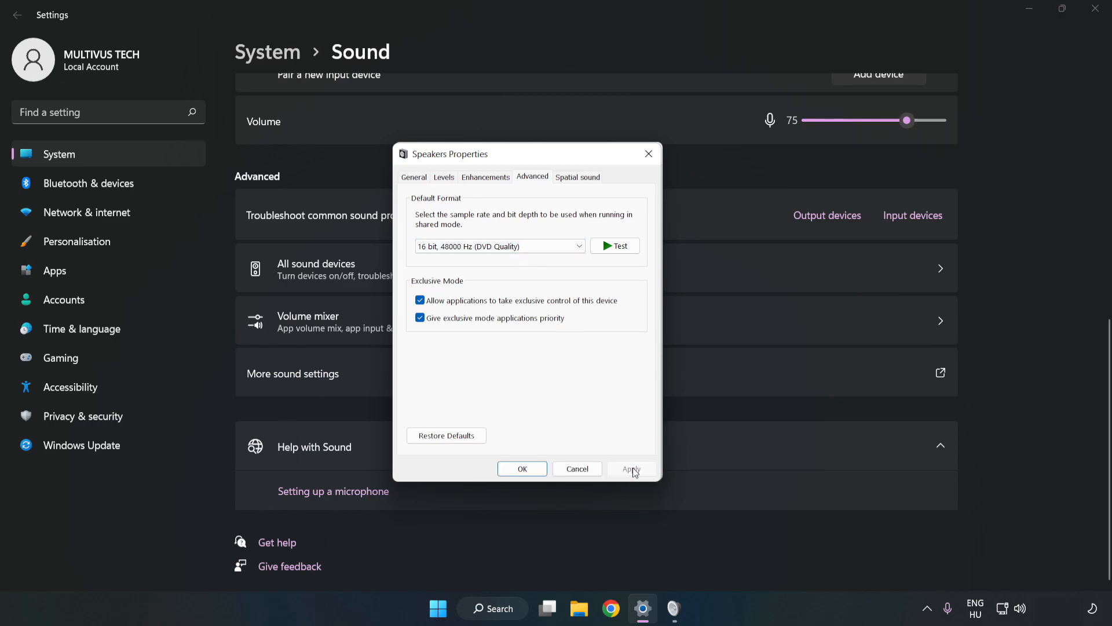
{"action": "left_click", "coordinate": [521, 468]}
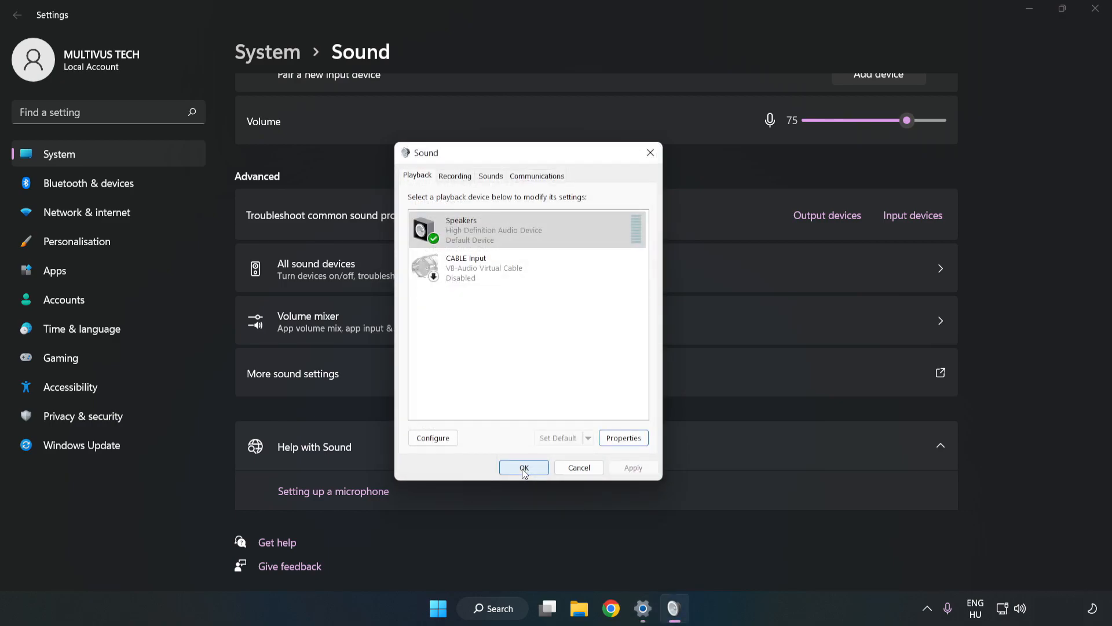
{"action": "left_click", "coordinate": [524, 467]}
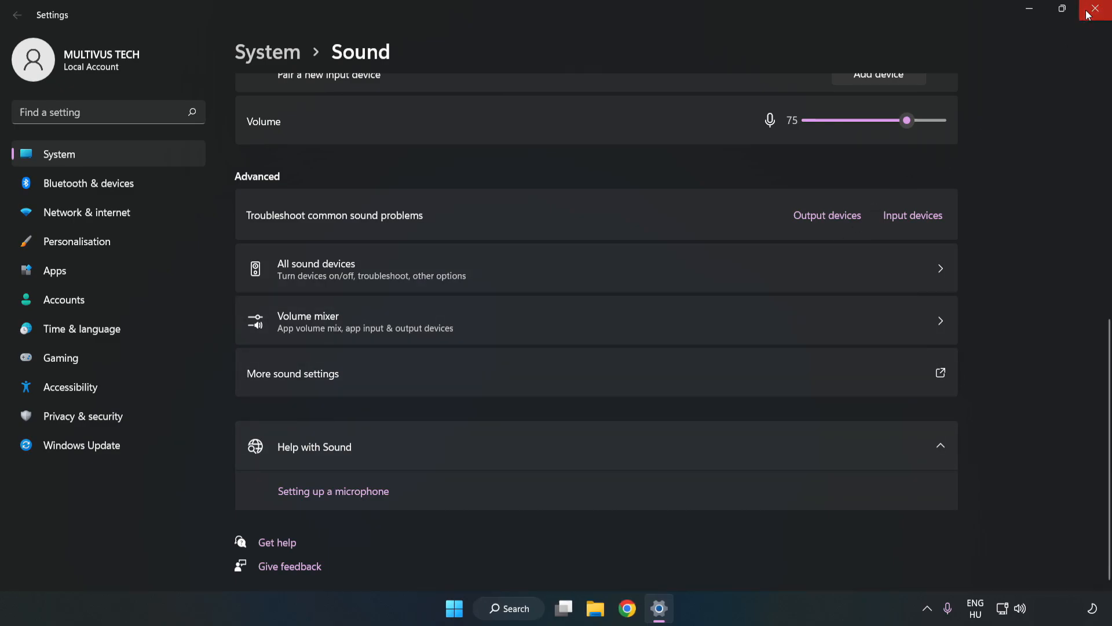
Step: Close the Sound settings window so only the desktop remains
{"action": "left_click", "coordinate": [1099, 9]}
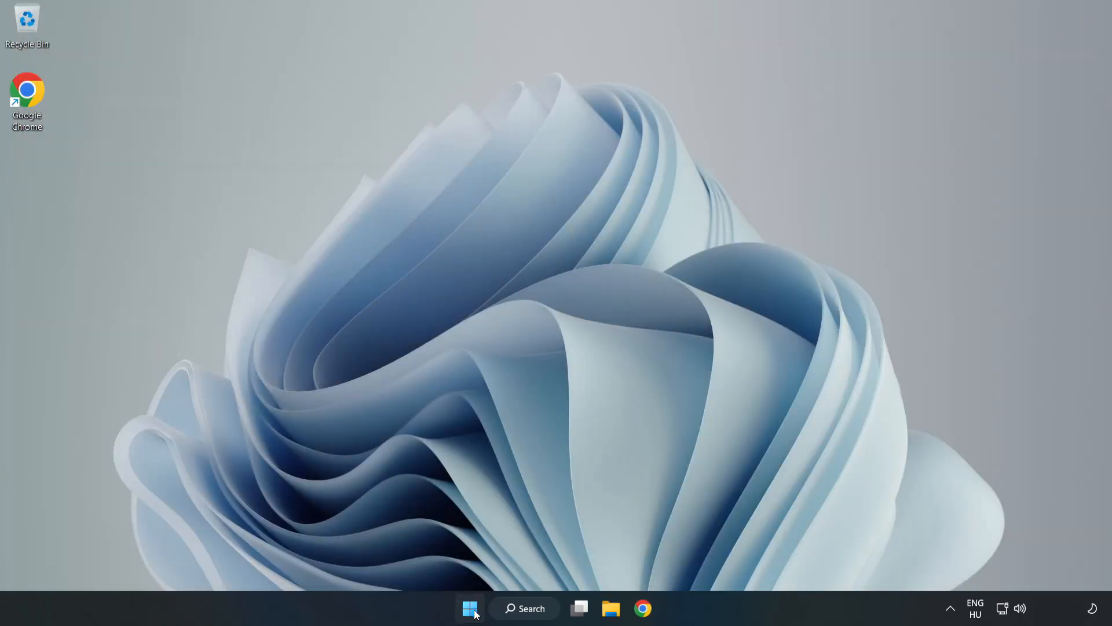
{"action": "left_click", "coordinate": [470, 608]}
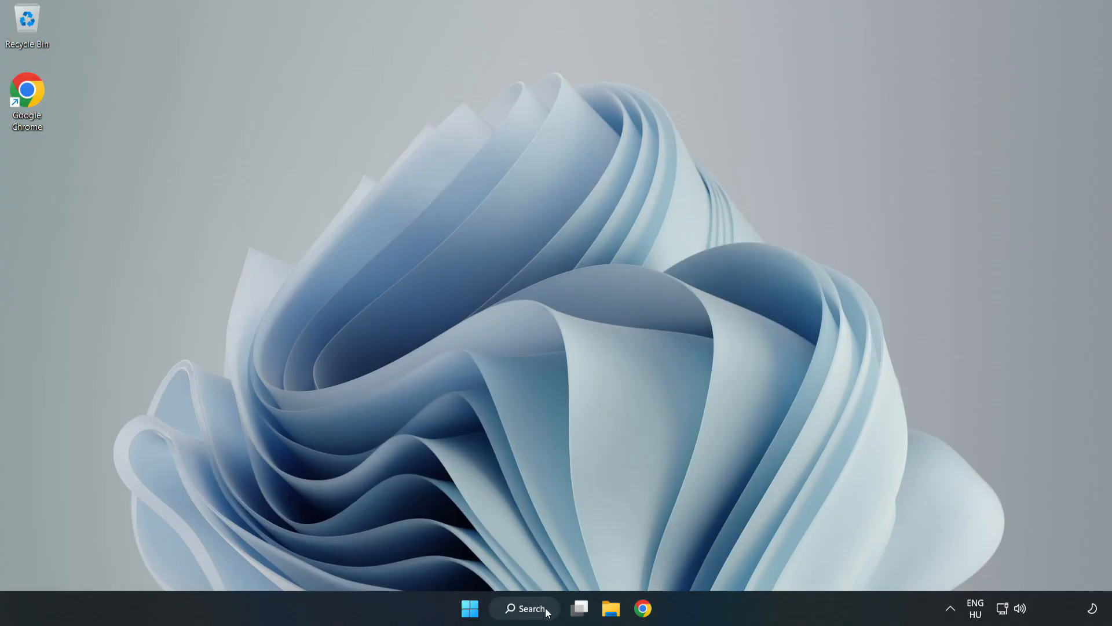
Step: Search for 'device manager' from the taskbar and launch Device Manager
{"action": "left_click", "coordinate": [524, 609]}
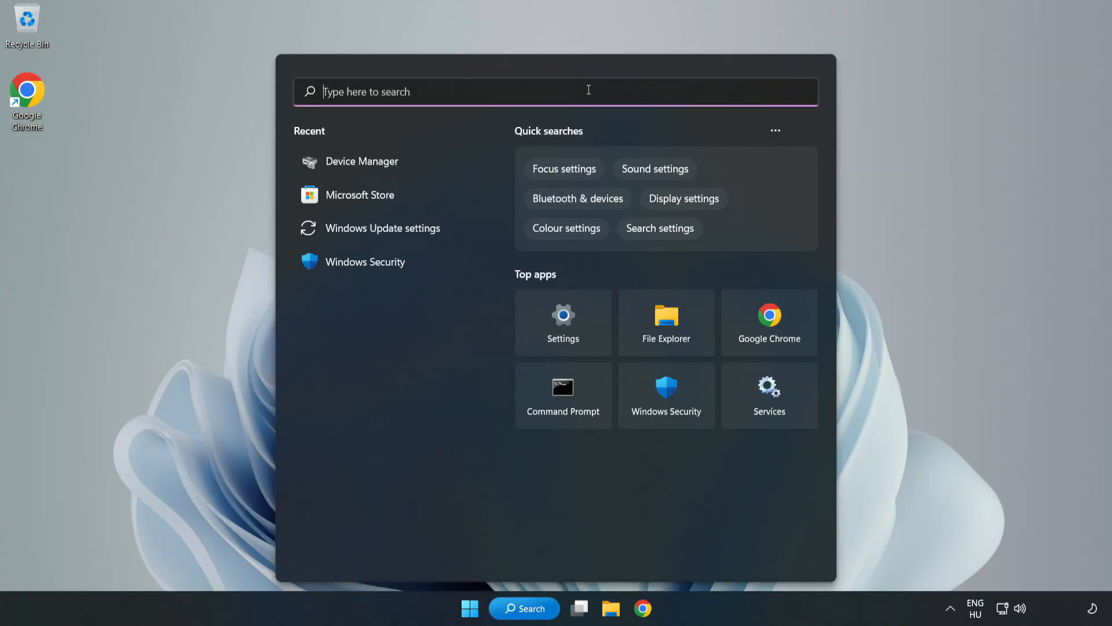
{"action": "type", "text": "device mag"}
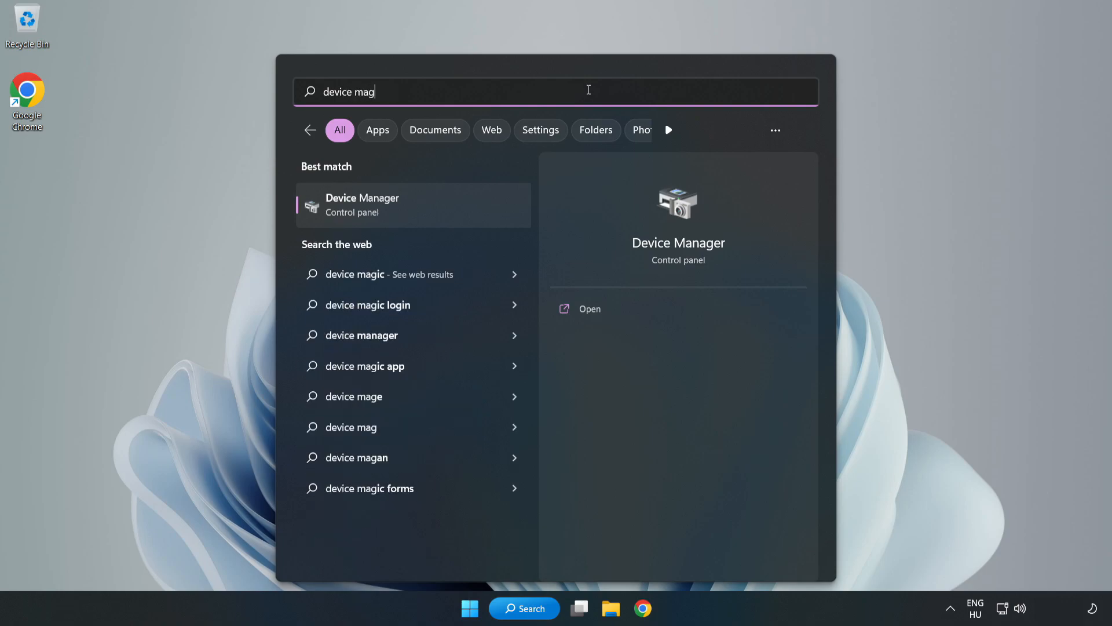
{"action": "type", "text": "ager"}
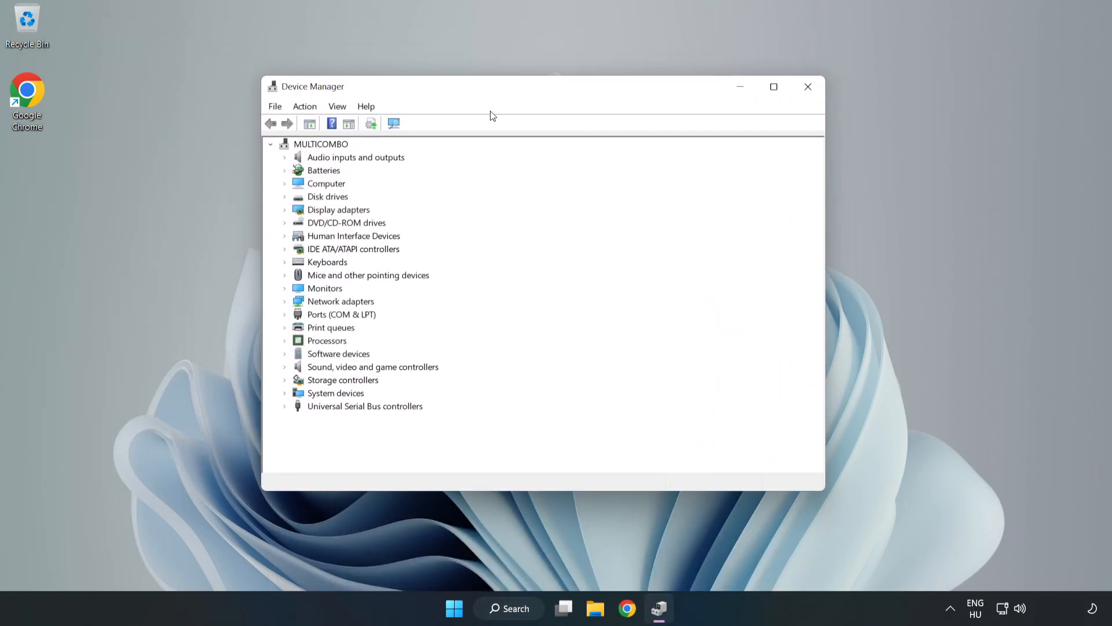
Step: Expand Sound, video and game controllers and bring up options for High Definition Audio Device
{"action": "left_click", "coordinate": [373, 367]}
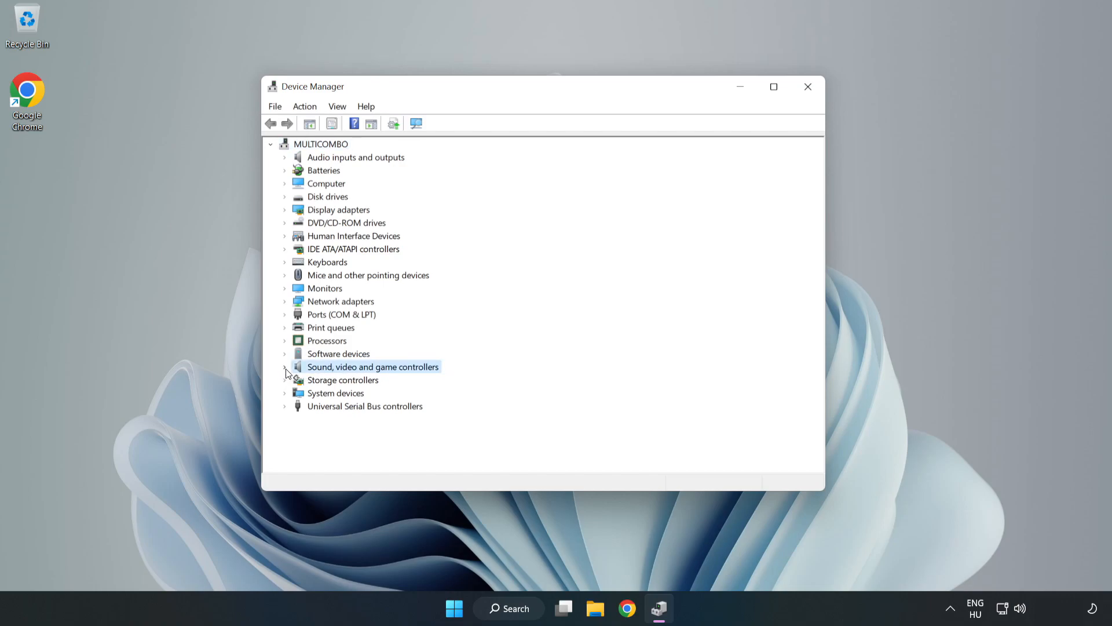
{"action": "left_click", "coordinate": [285, 367]}
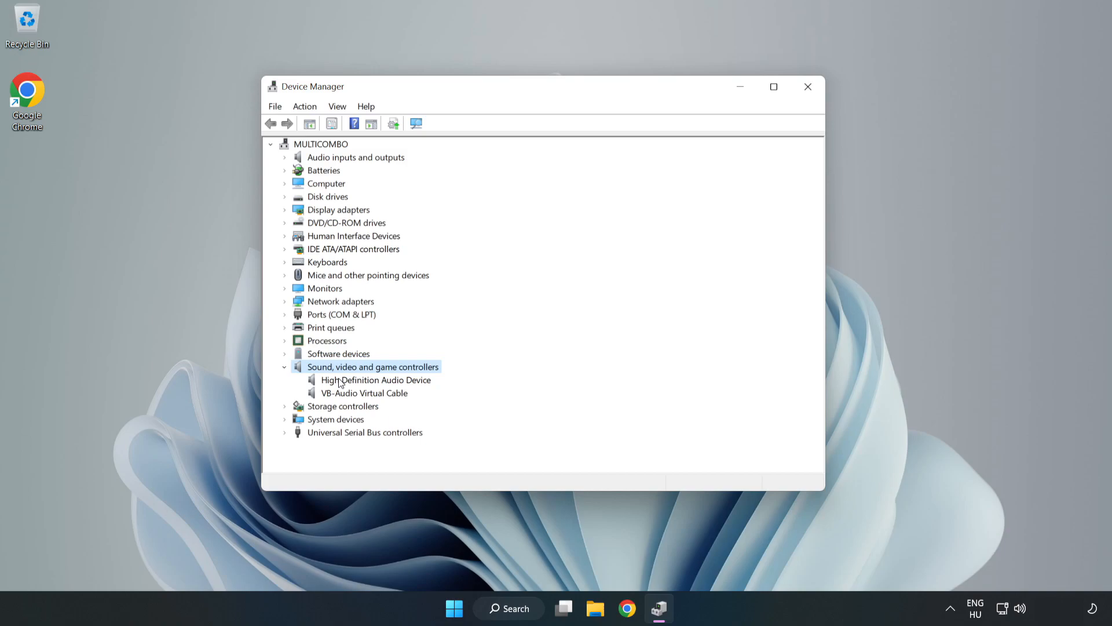
{"action": "left_click", "coordinate": [376, 380]}
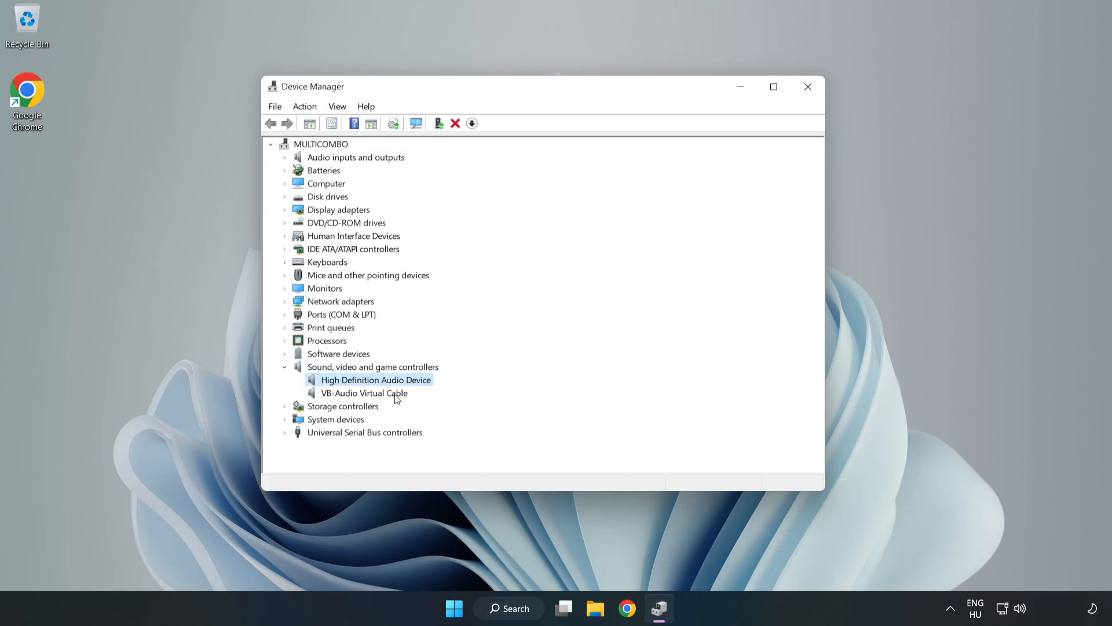
{"action": "right_click", "coordinate": [376, 380]}
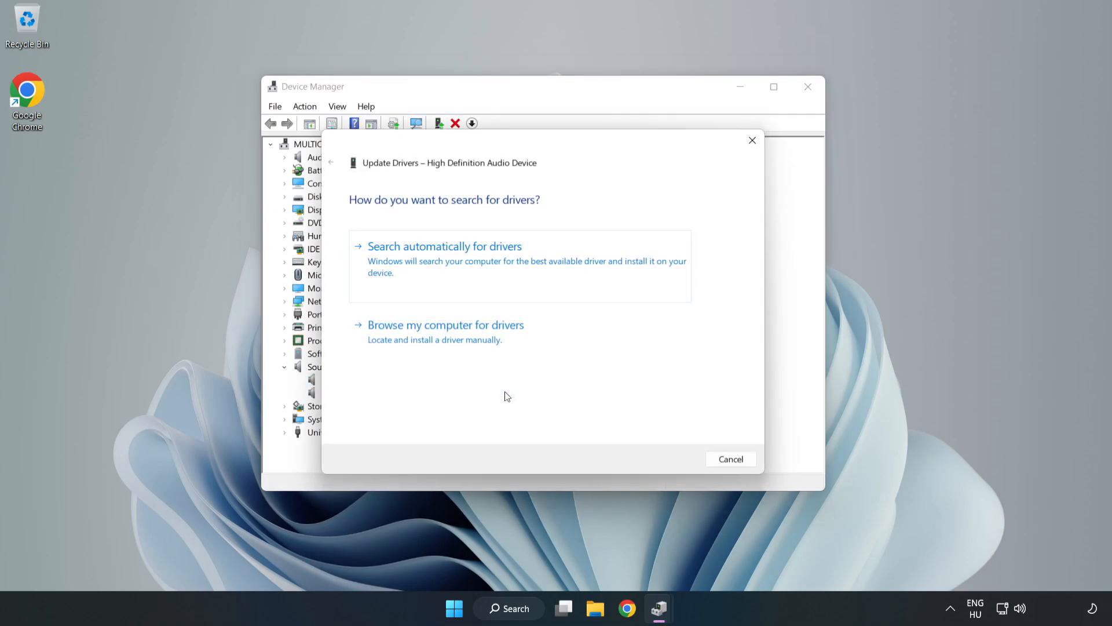
{"action": "mouse_move", "coordinate": [398, 260]}
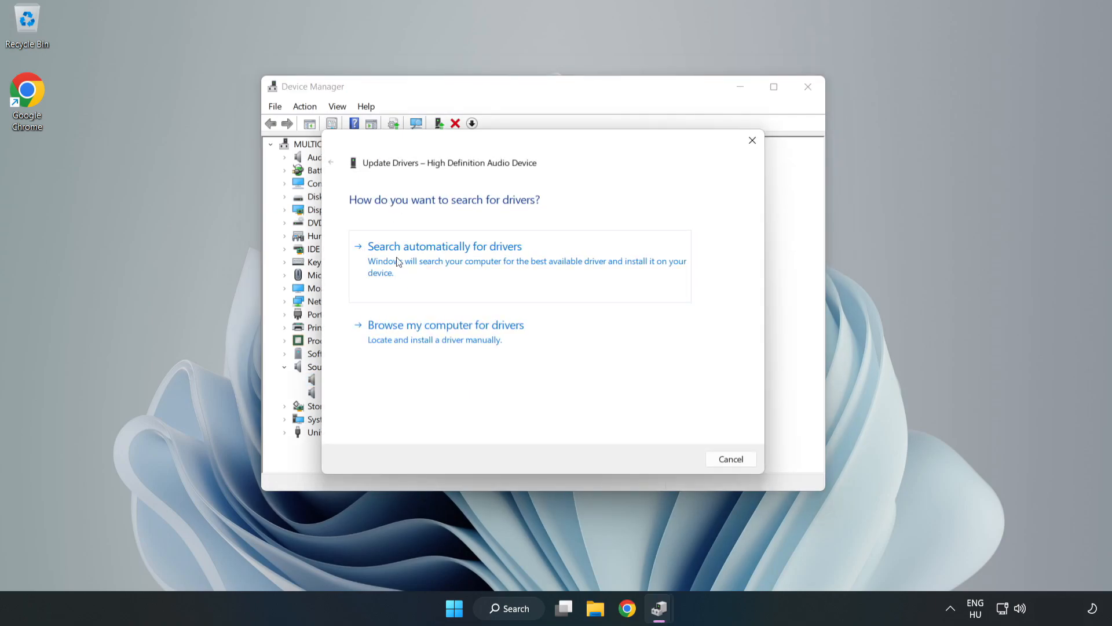
{"action": "mouse_move", "coordinate": [482, 339]}
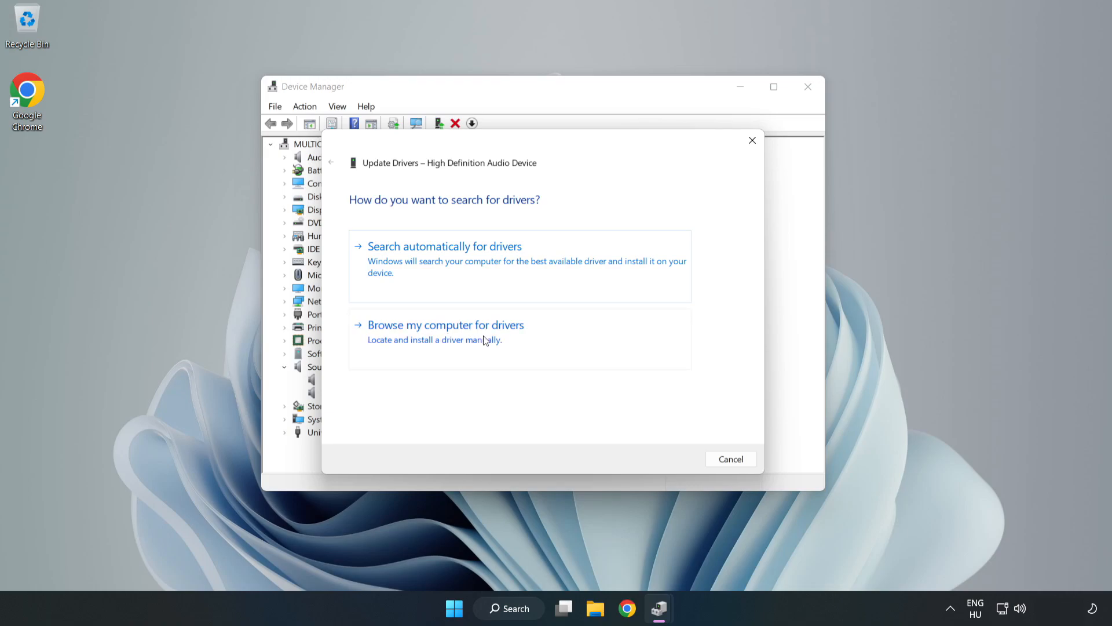
Step: Manually reinstall the High Definition Audio Device driver from the compatible list, confirming the warning, and close the wizard
{"action": "left_click", "coordinate": [445, 325]}
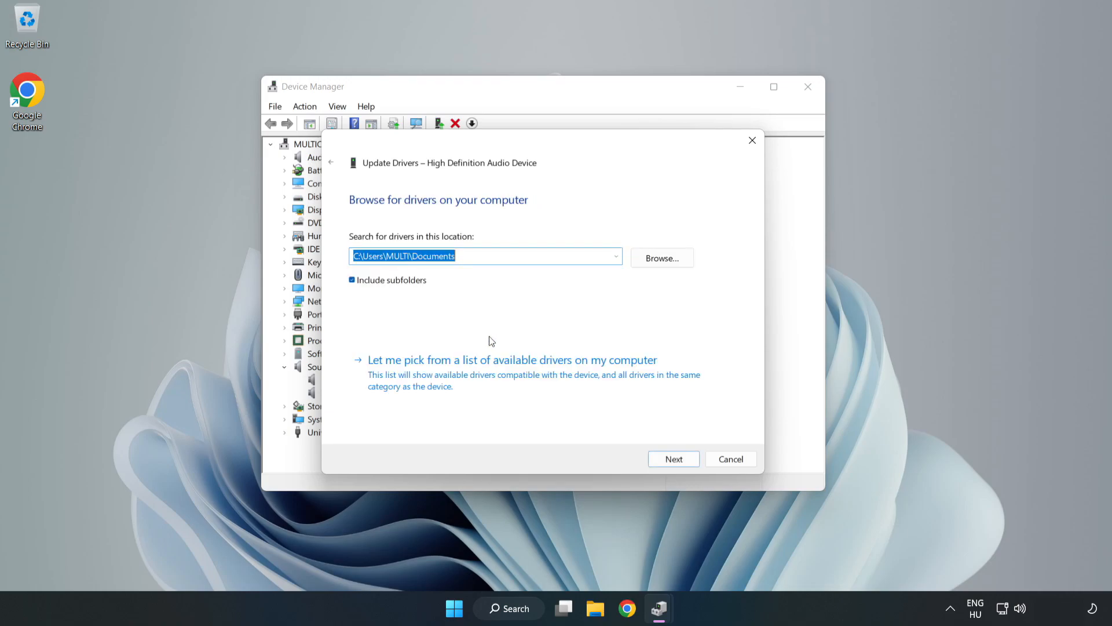
{"action": "mouse_move", "coordinate": [617, 374]}
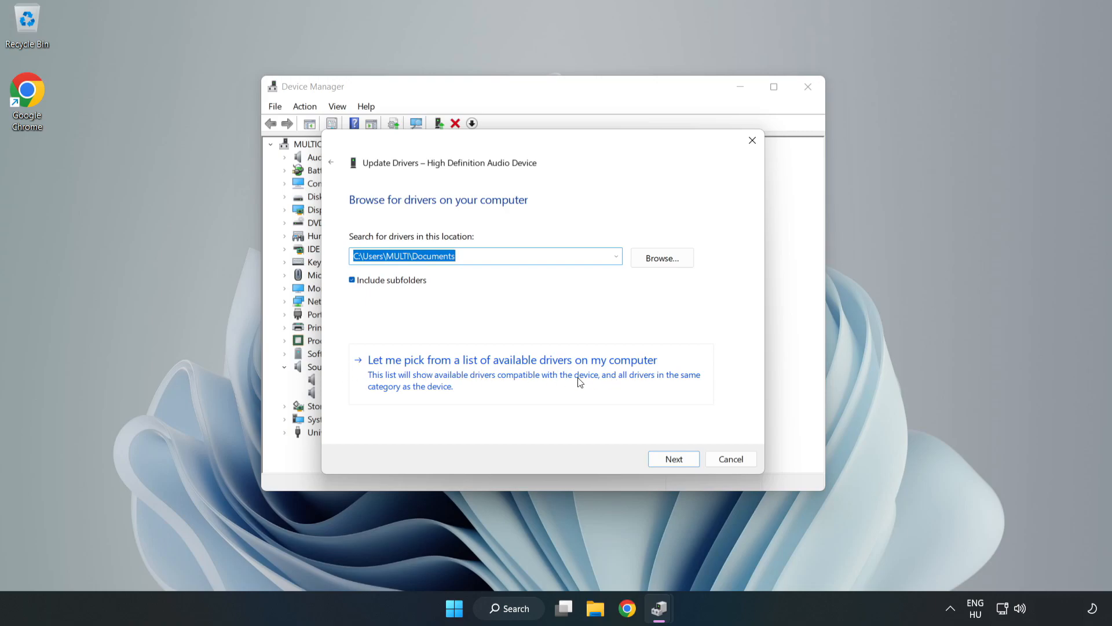
{"action": "left_click", "coordinate": [511, 359]}
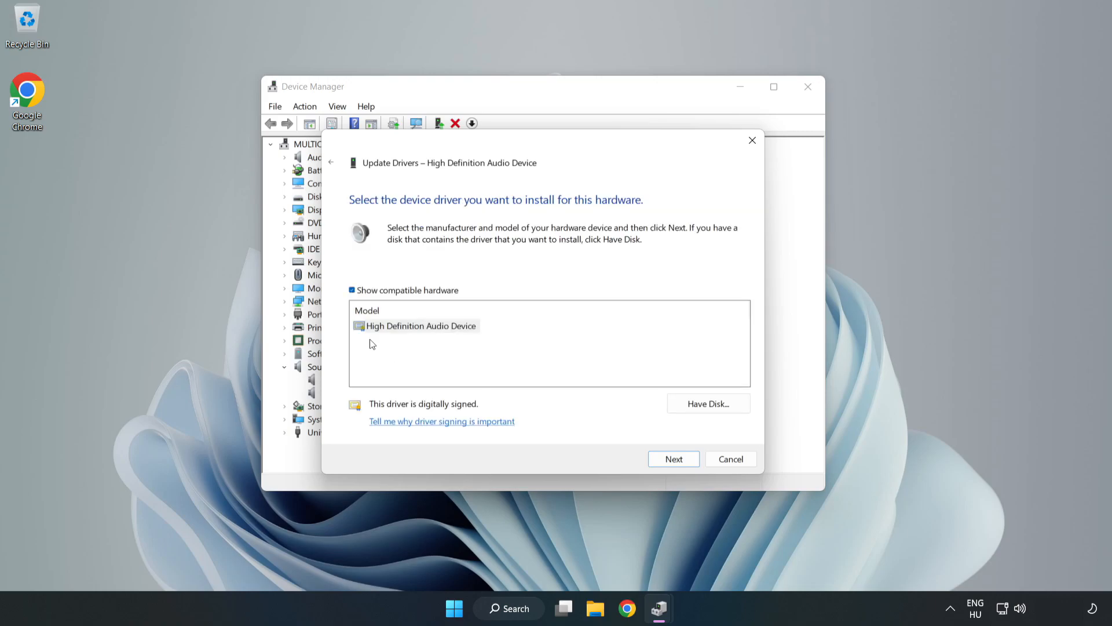
{"action": "left_click", "coordinate": [419, 325]}
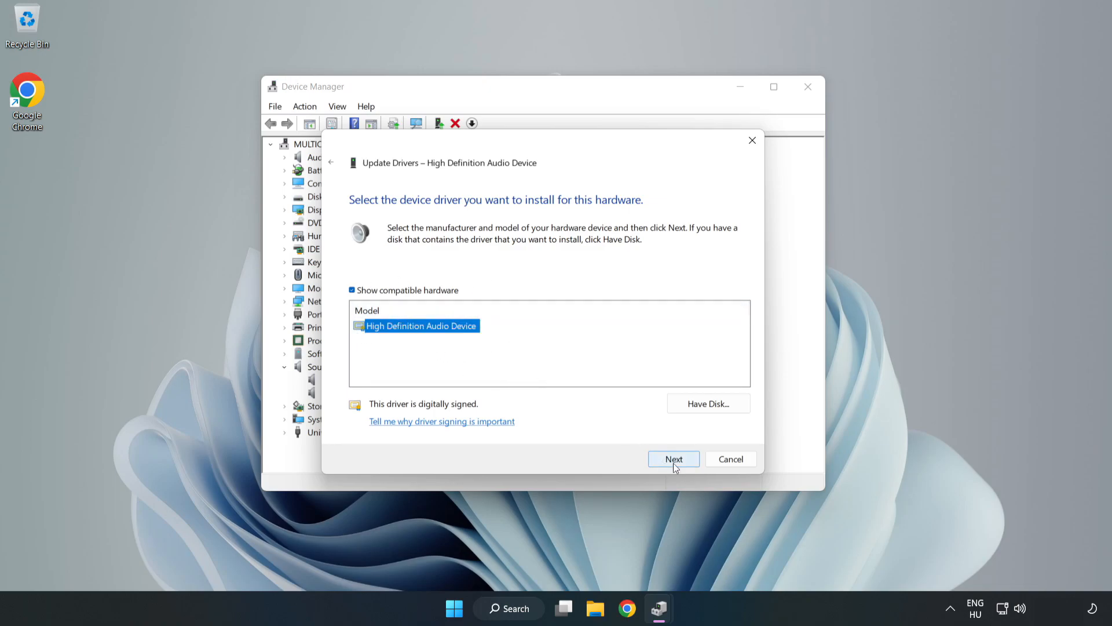
{"action": "left_click", "coordinate": [672, 459]}
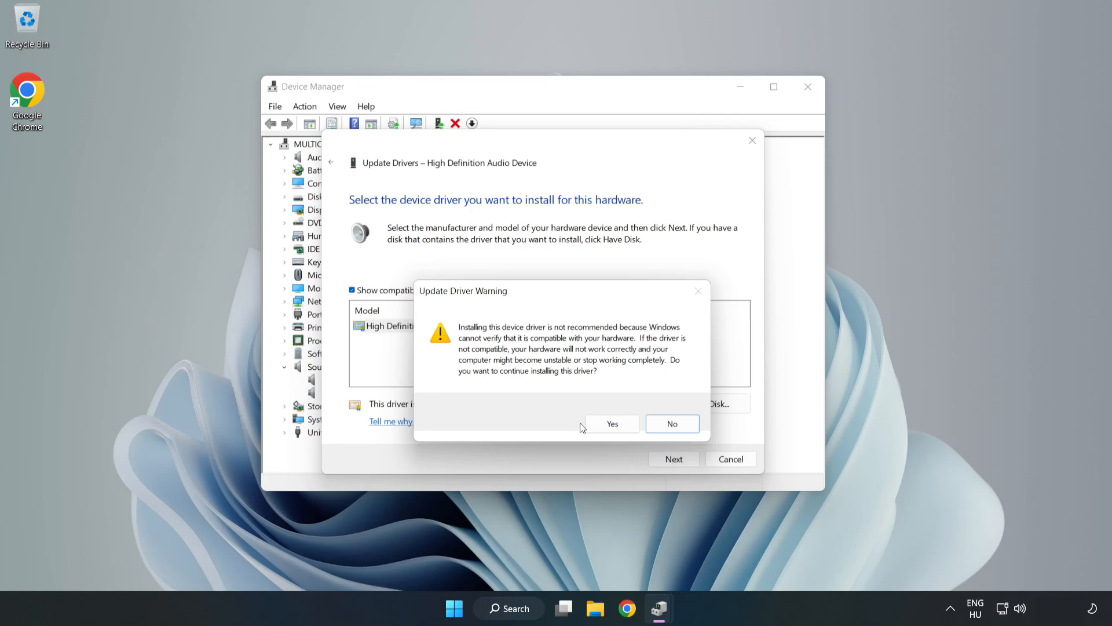
{"action": "left_click", "coordinate": [612, 424]}
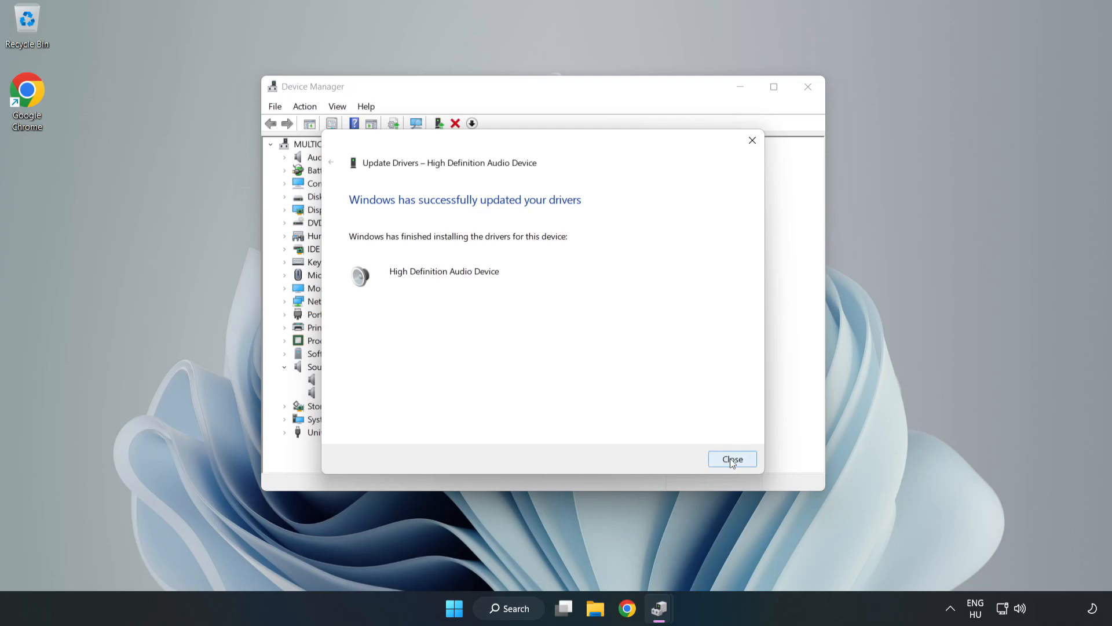
{"action": "left_click", "coordinate": [733, 458]}
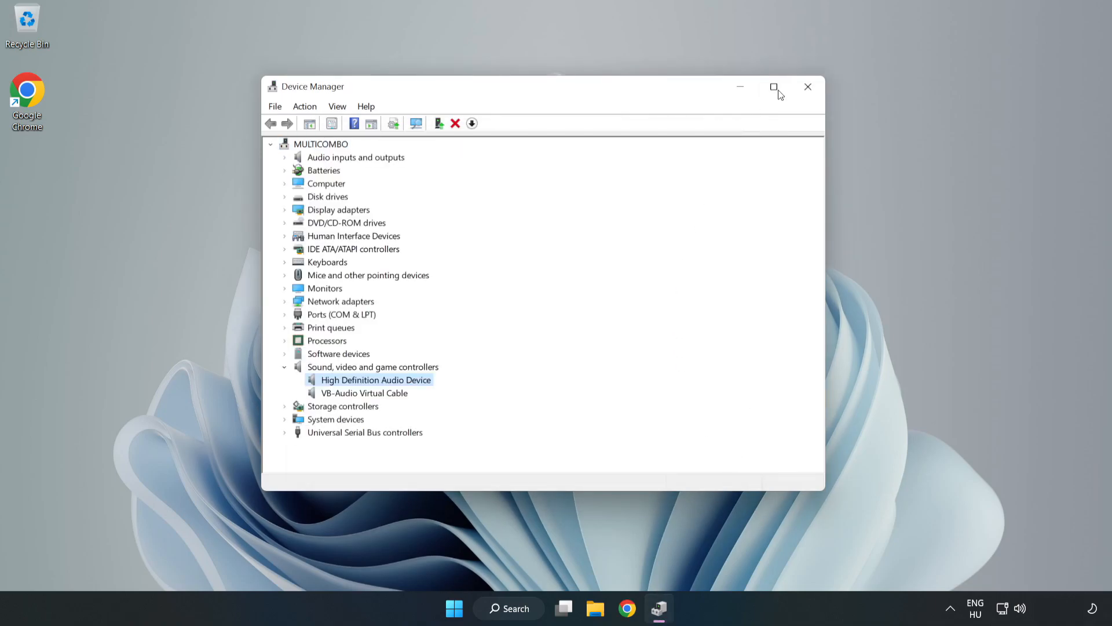
Step: Close Device Manager and bring up the speaker icon's quick sound options from the tray
{"action": "left_click", "coordinate": [808, 86]}
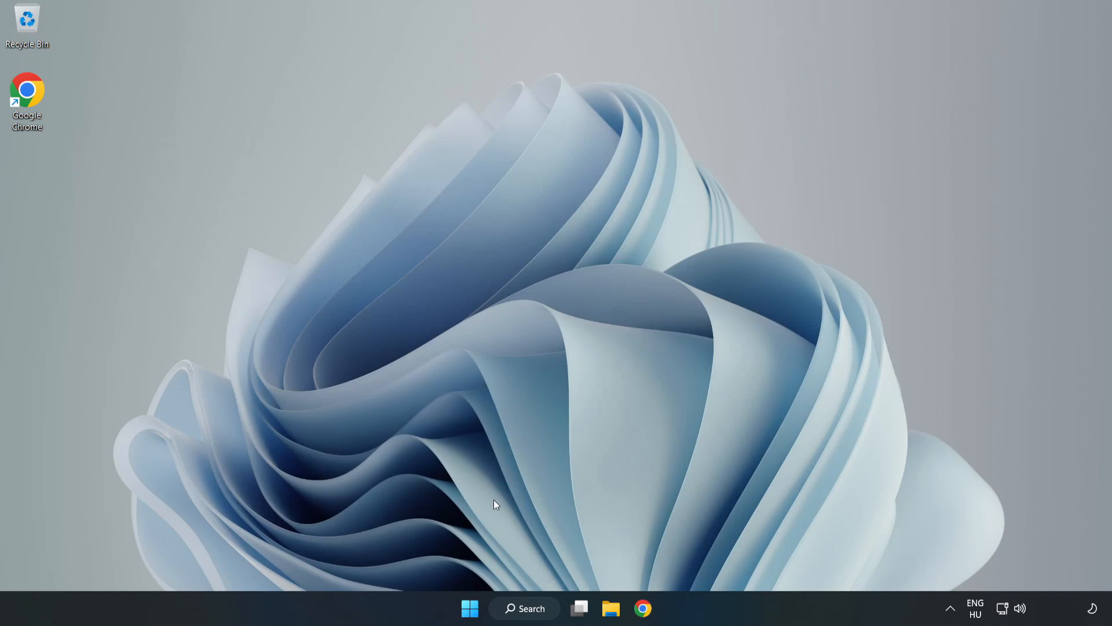
{"action": "left_click", "coordinate": [469, 609]}
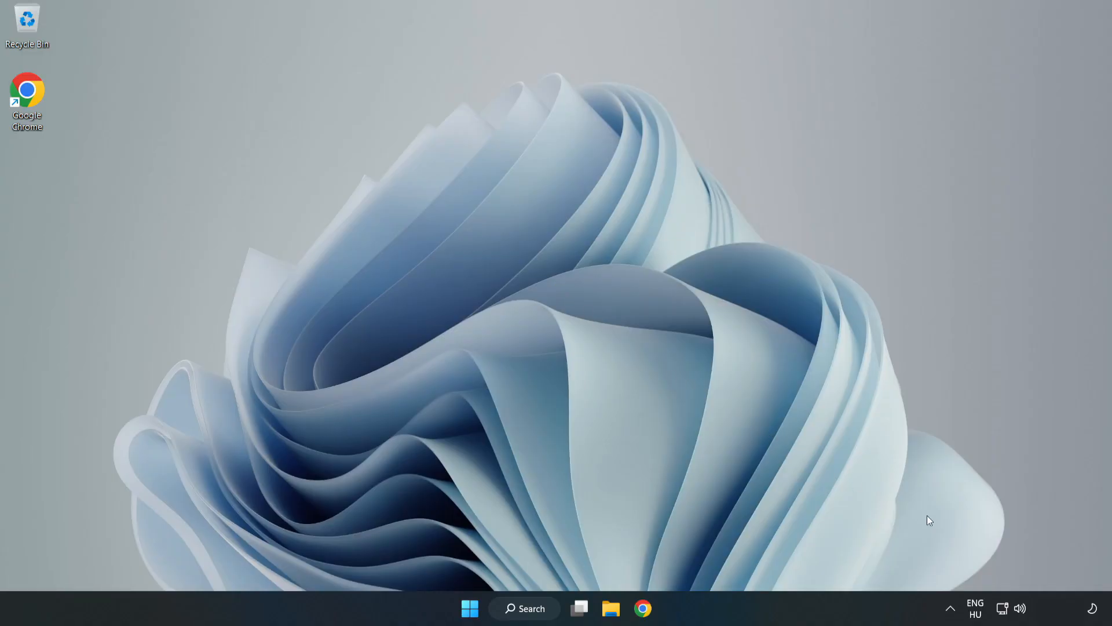
{"action": "right_click", "coordinate": [1022, 609]}
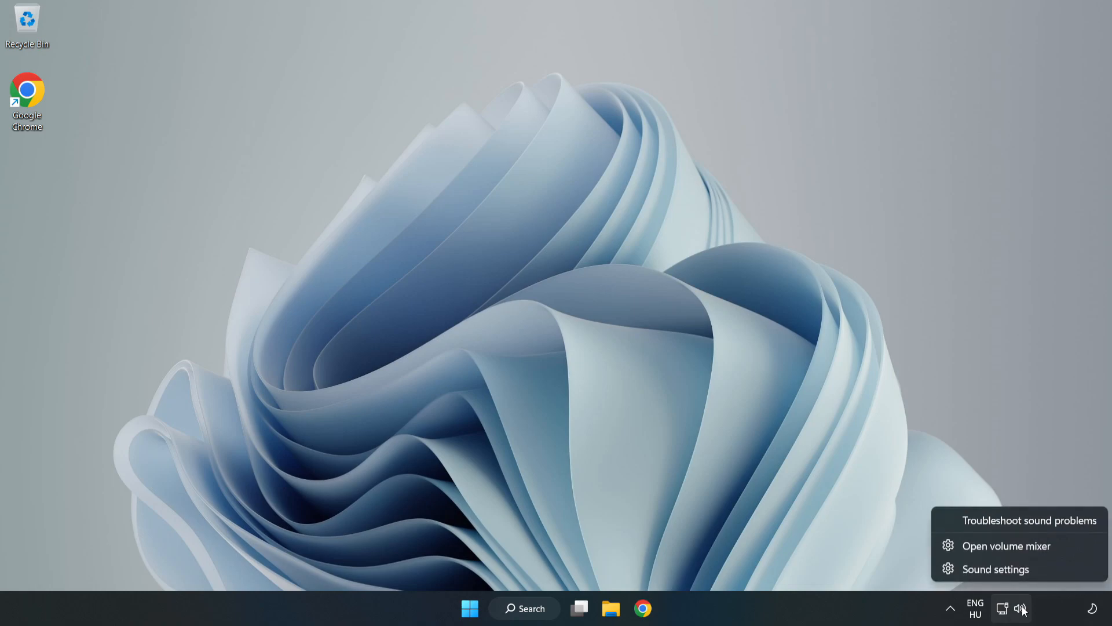
{"action": "mouse_move", "coordinate": [1030, 520]}
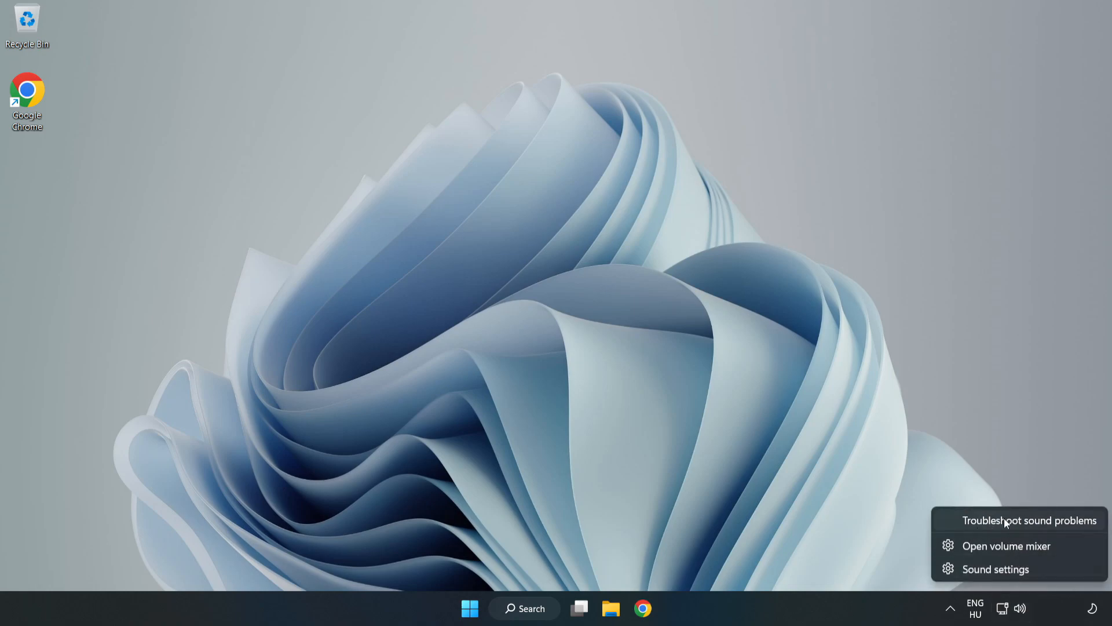
Step: Launch the Playing Audio troubleshooter from Troubleshoot sound problems
{"action": "left_click", "coordinate": [1030, 520]}
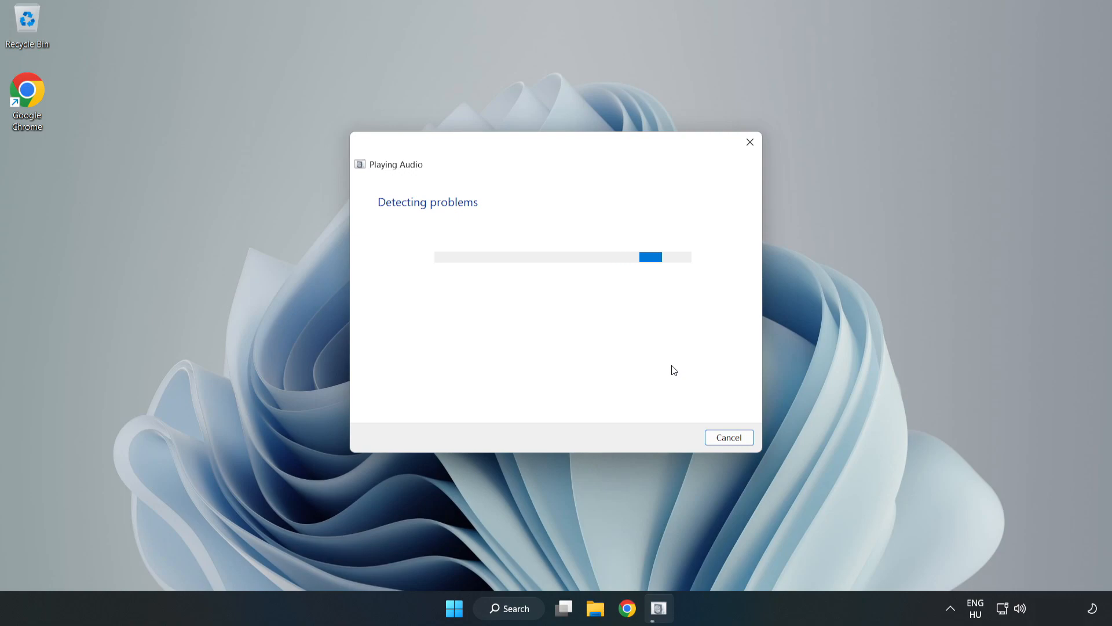